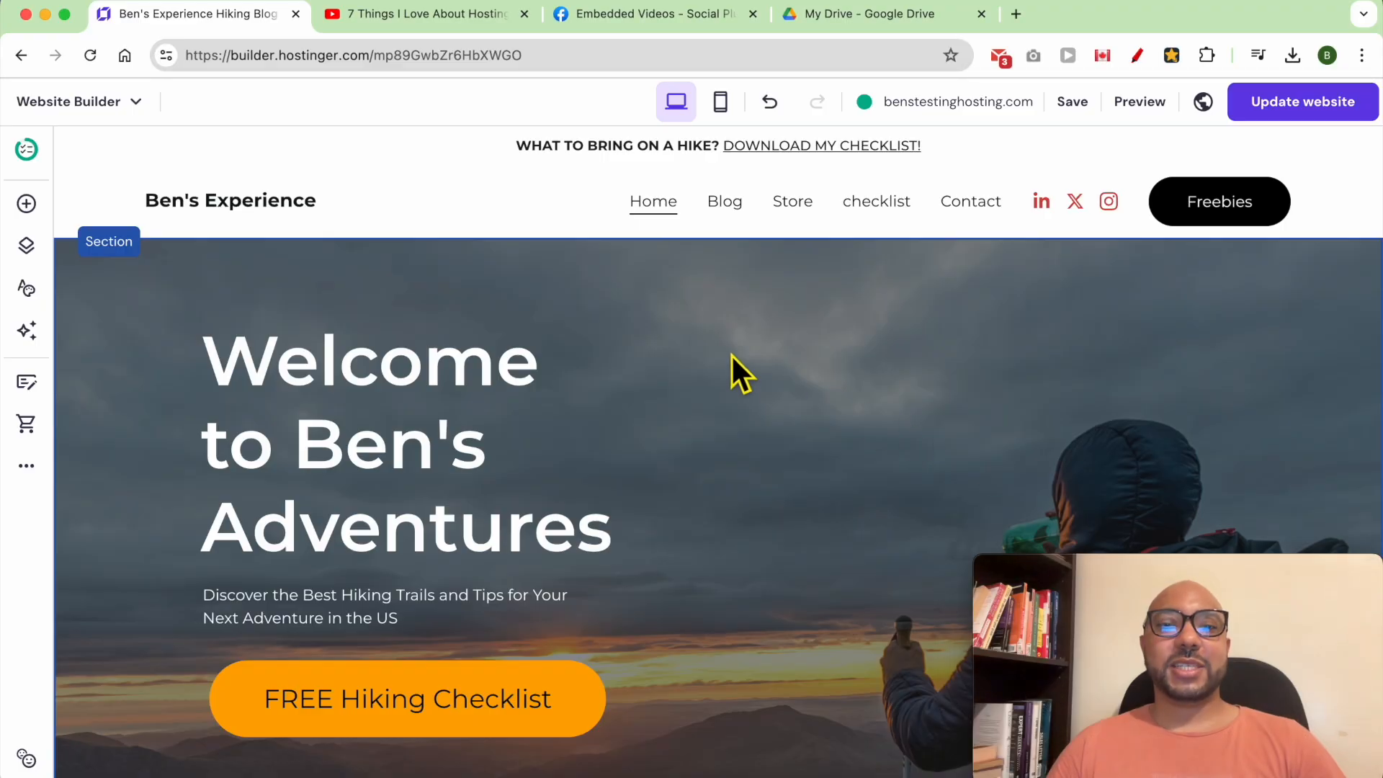
# - Insert a blank section between the hero banner and the Latest posts area
pyautogui.scroll(-3)
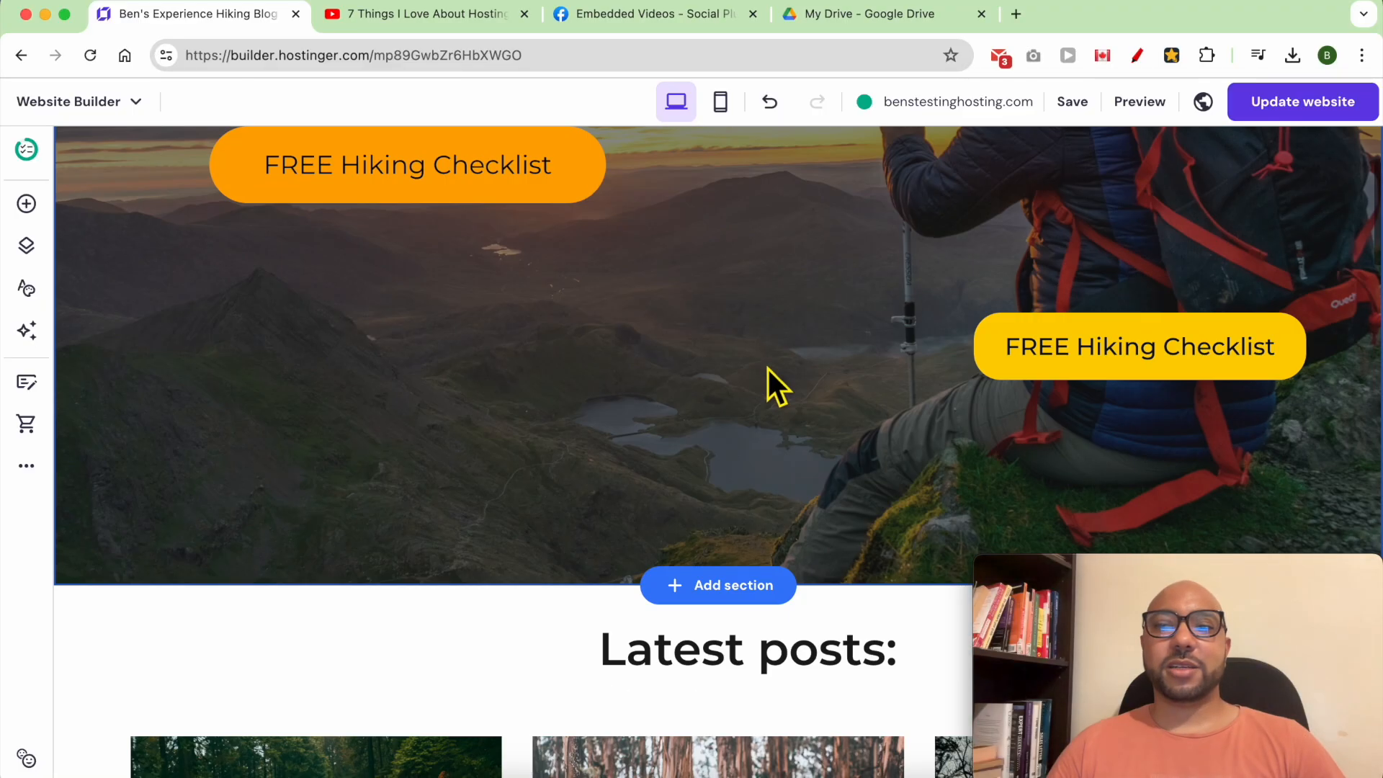
pyautogui.scroll(-3)
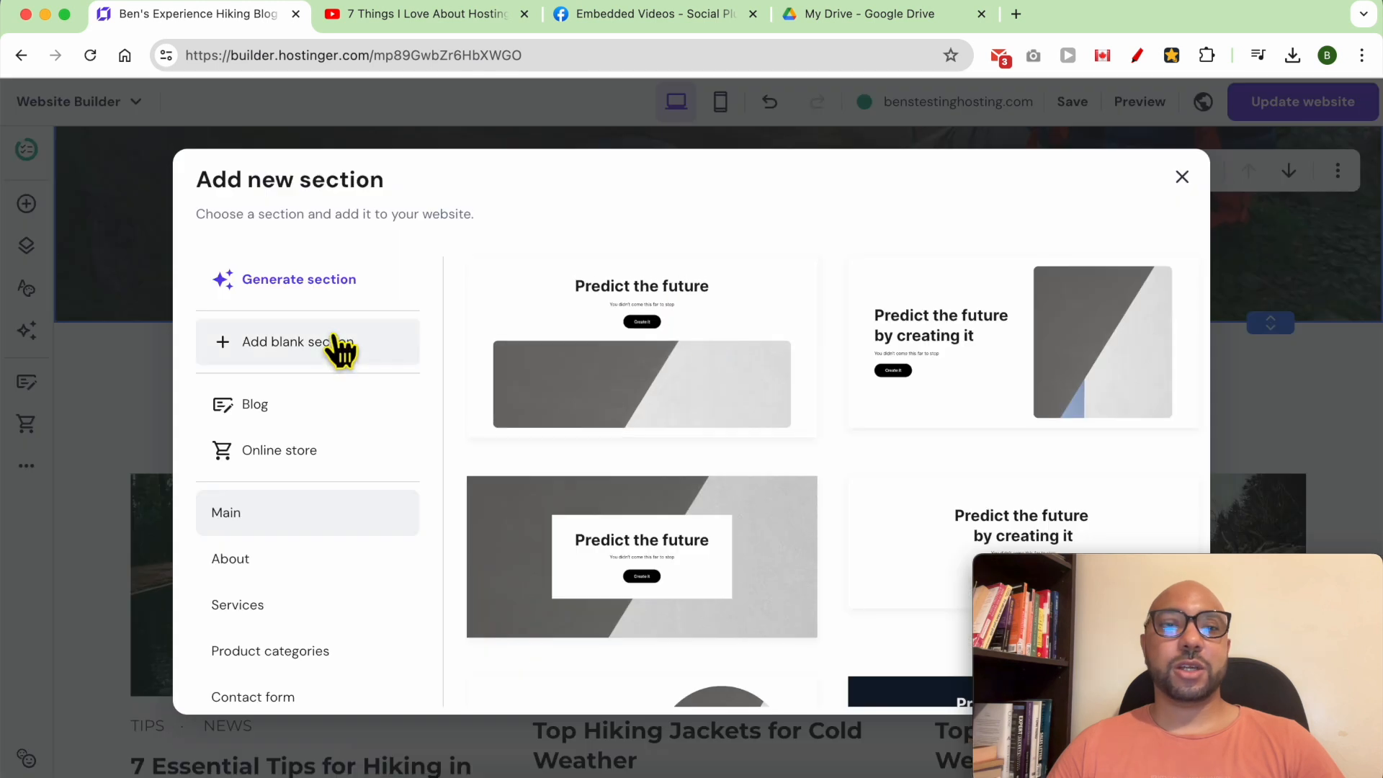
pyautogui.click(294, 342)
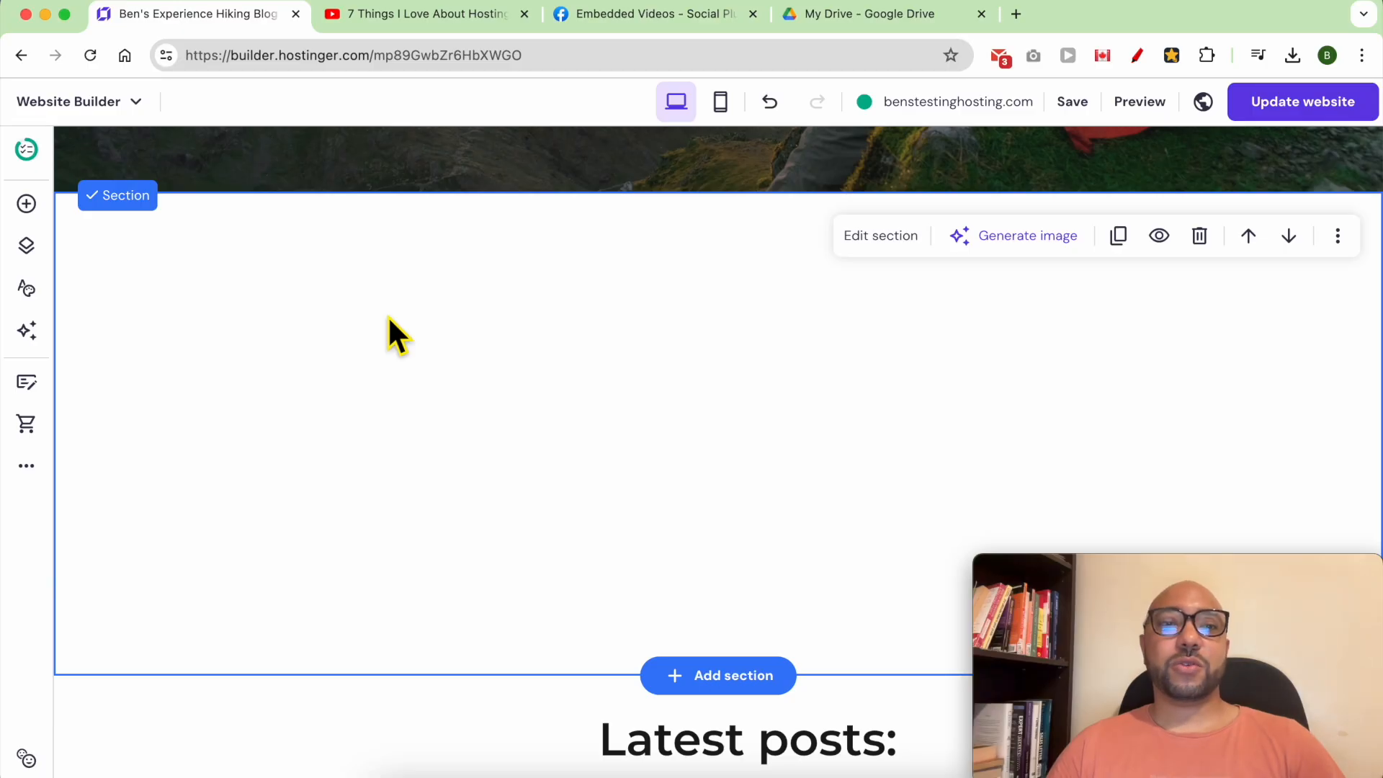
pyautogui.moveTo(26, 204)
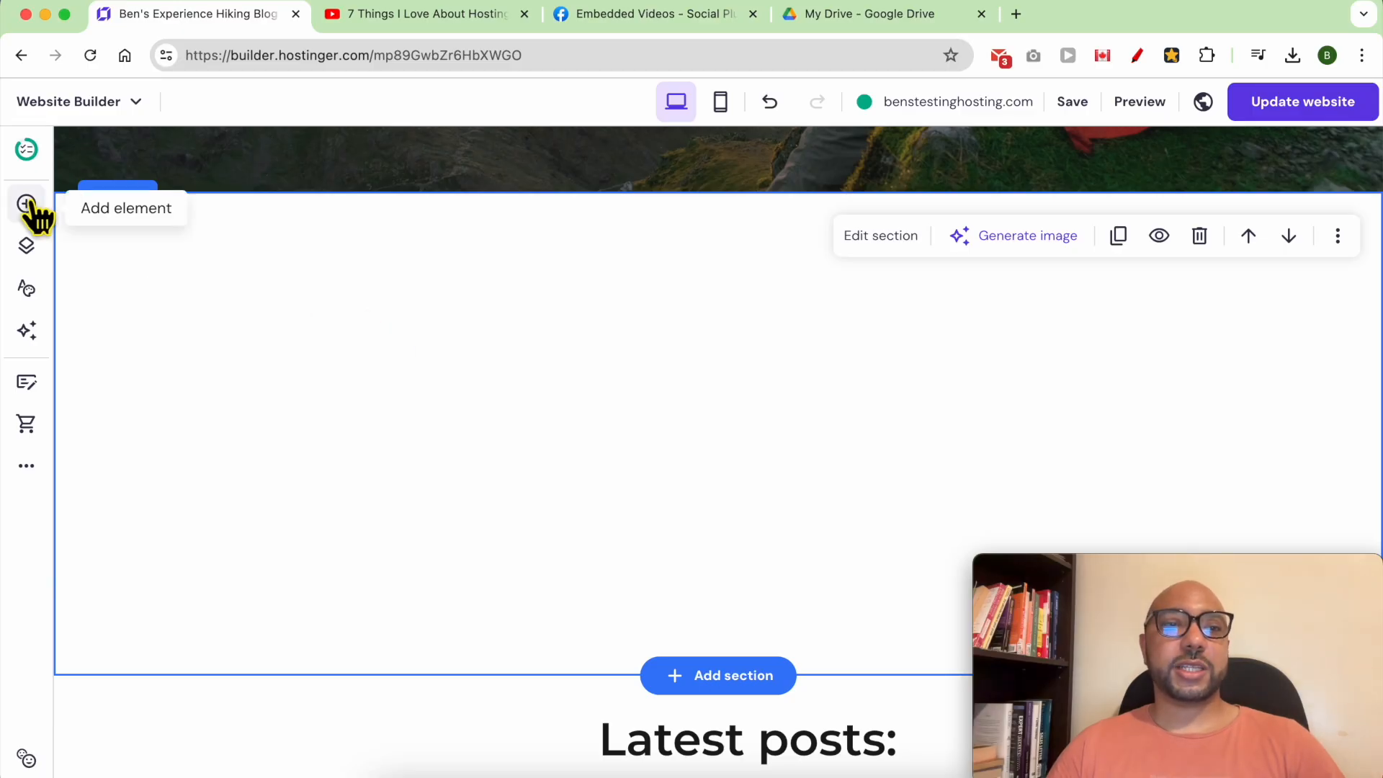
# - Place a Video element with the default trailer in the new section and open its settings
pyautogui.click(27, 203)
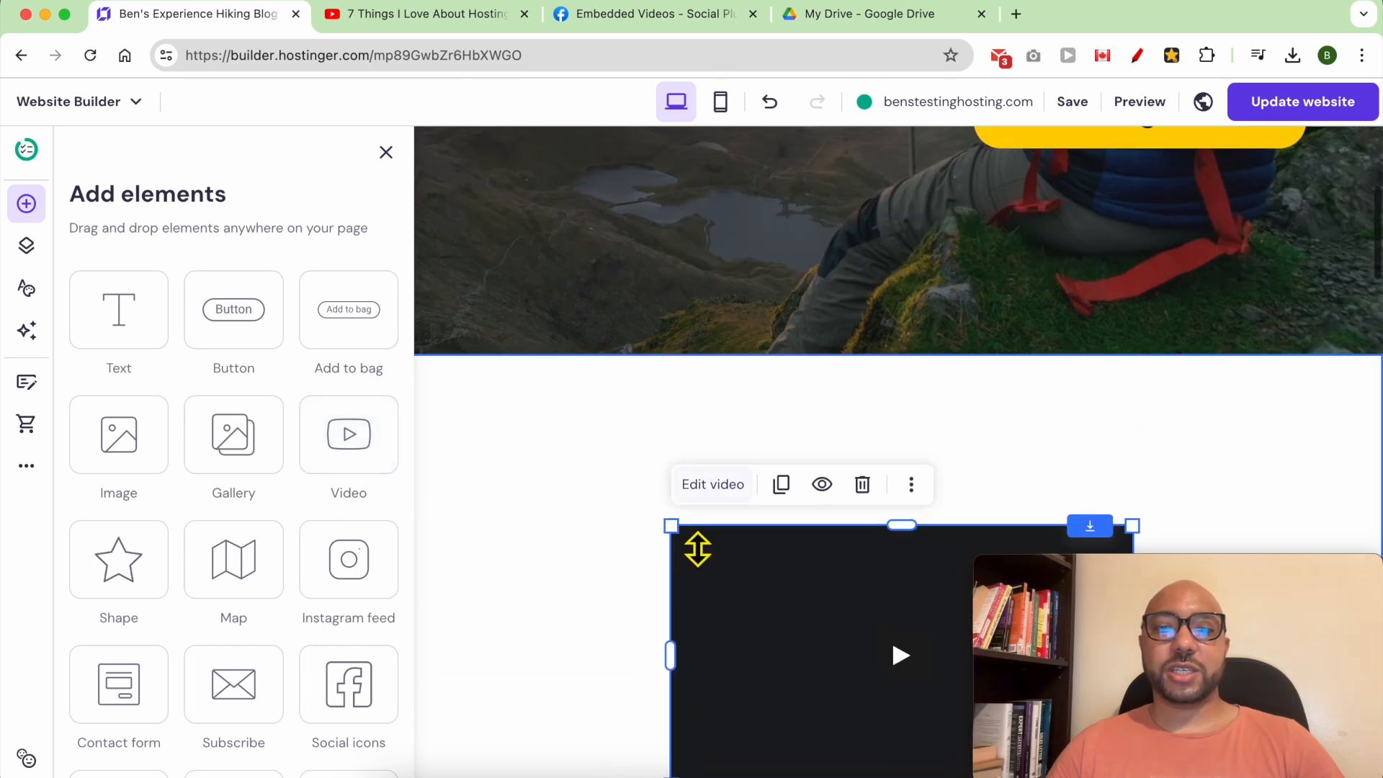
pyautogui.click(386, 152)
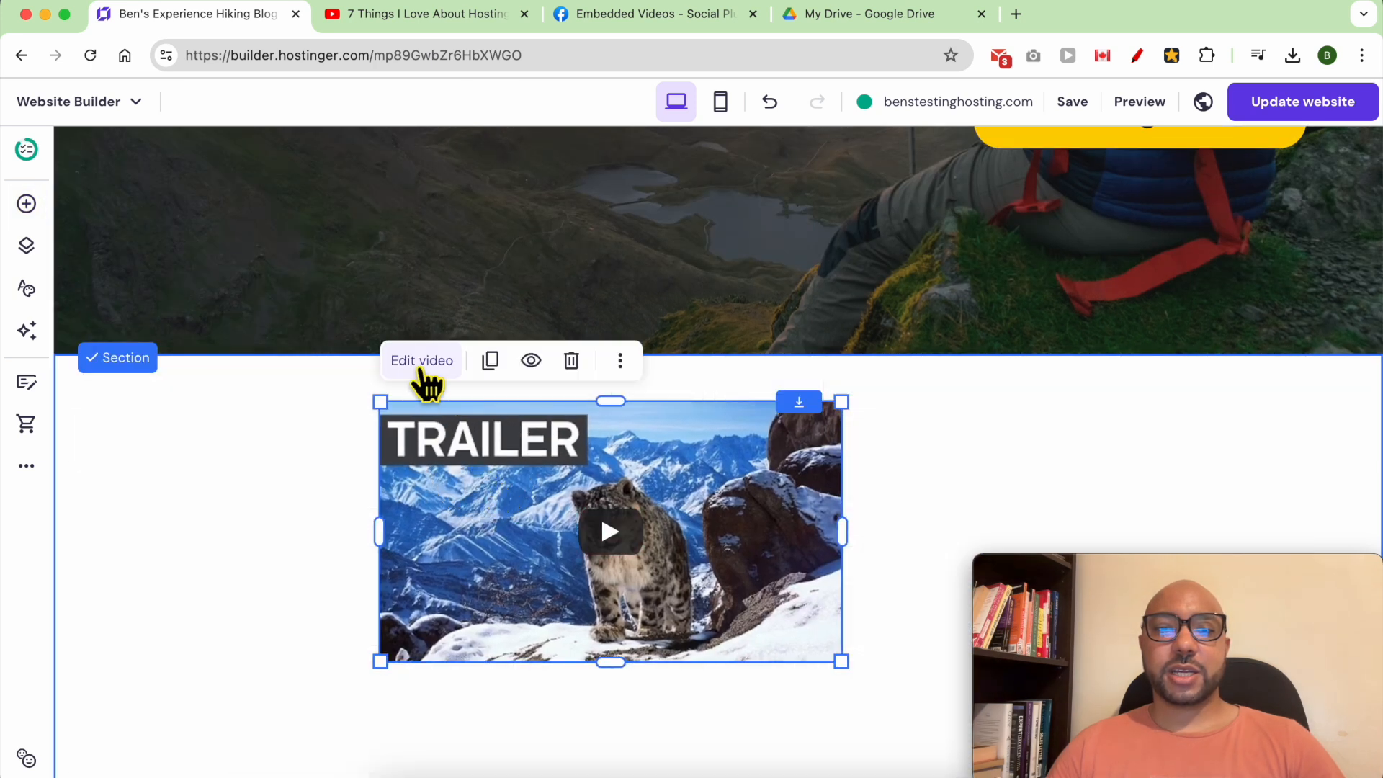
pyautogui.click(421, 361)
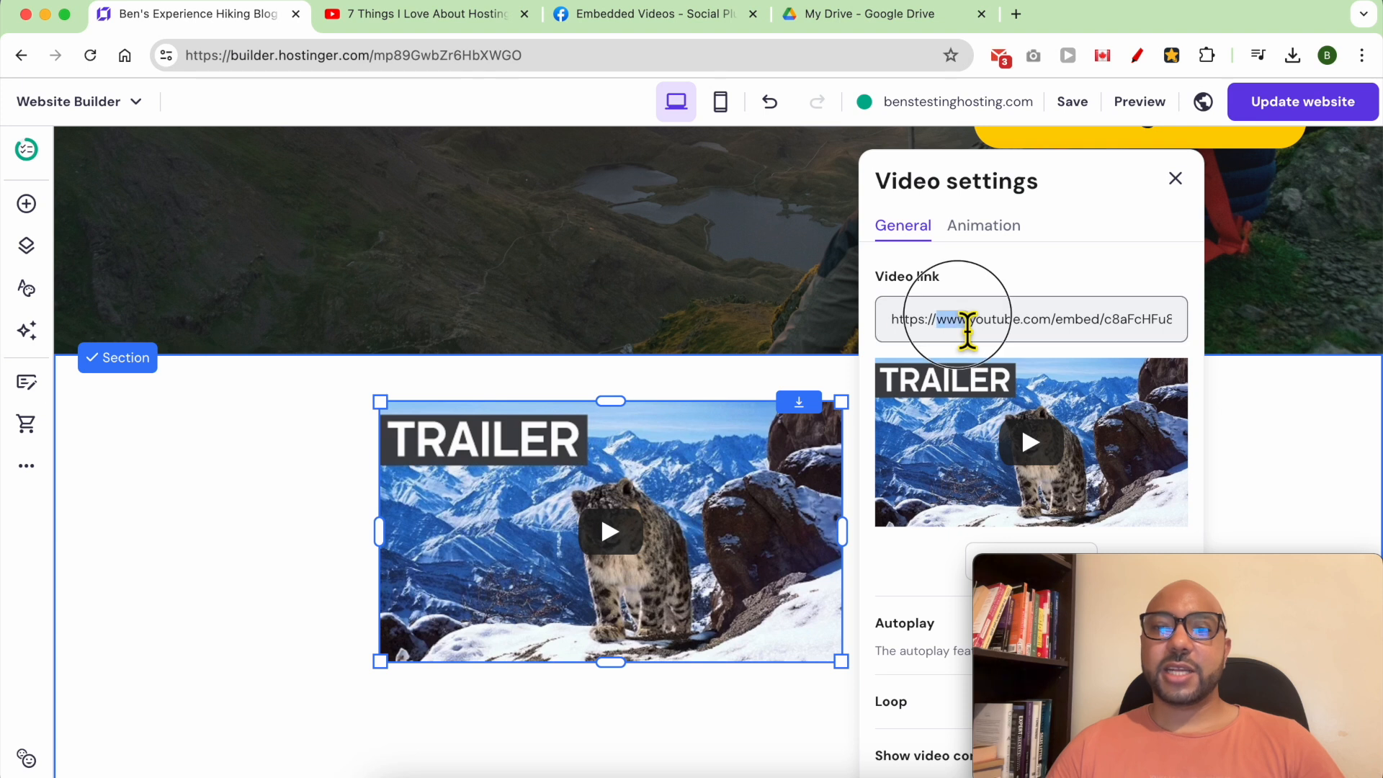
# - Swap in the YouTube video link, enable Loop, and review playback controls and animation options
pyautogui.click(424, 14)
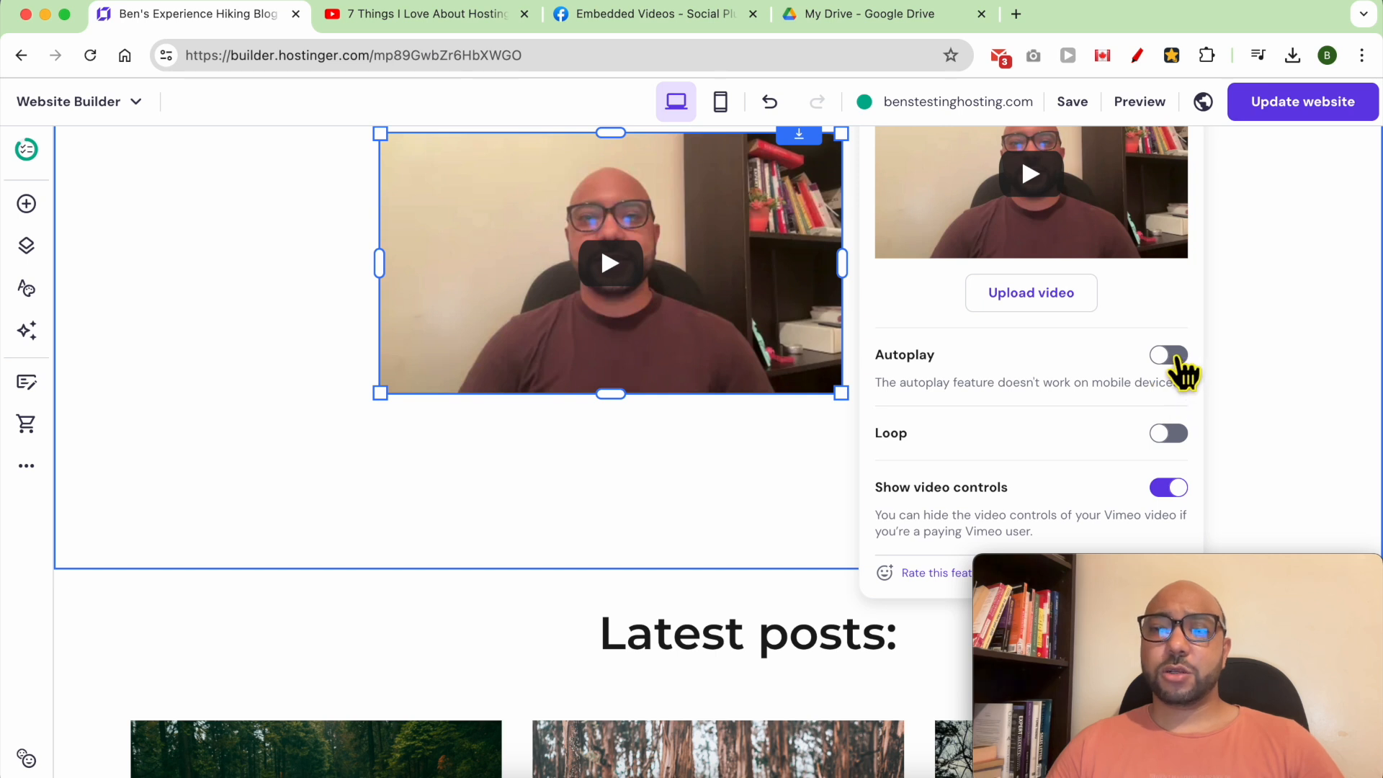
pyautogui.click(1167, 433)
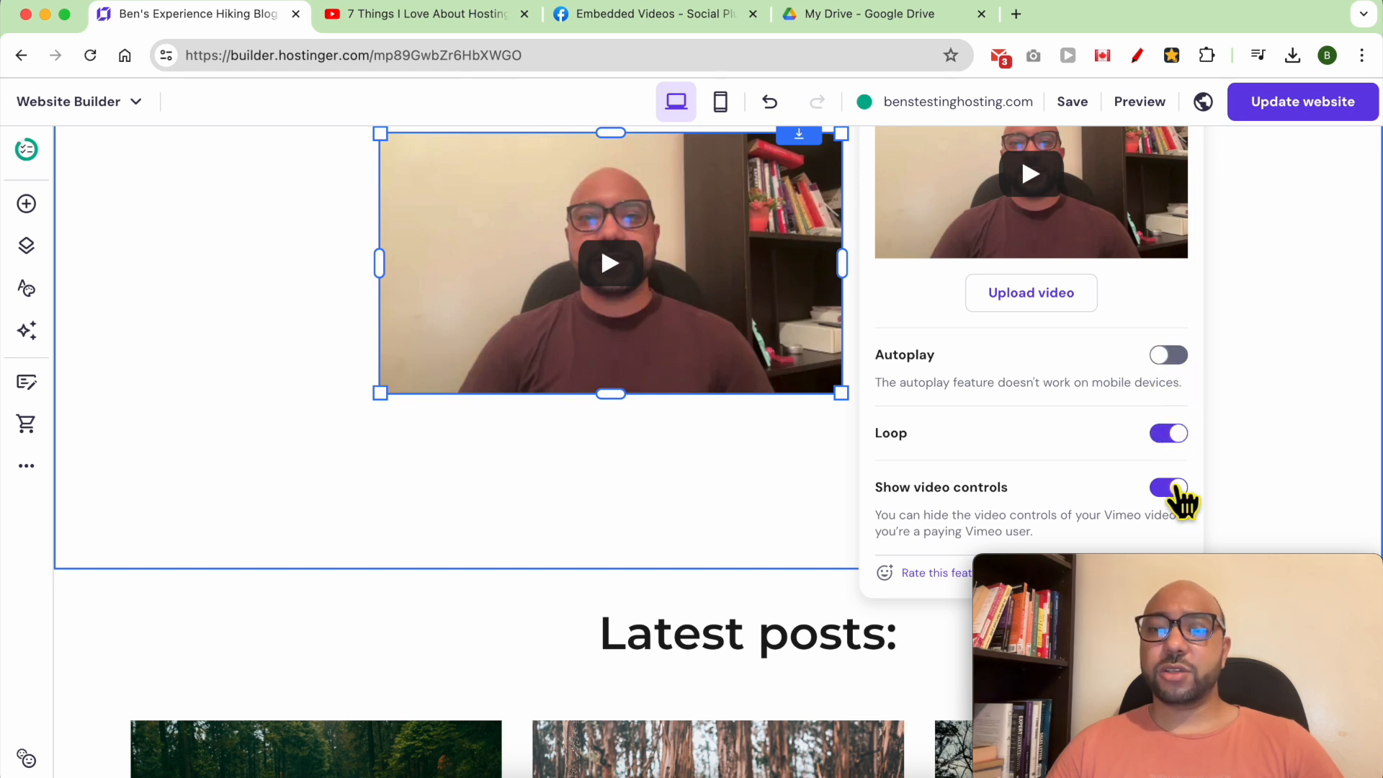
pyautogui.click(1168, 487)
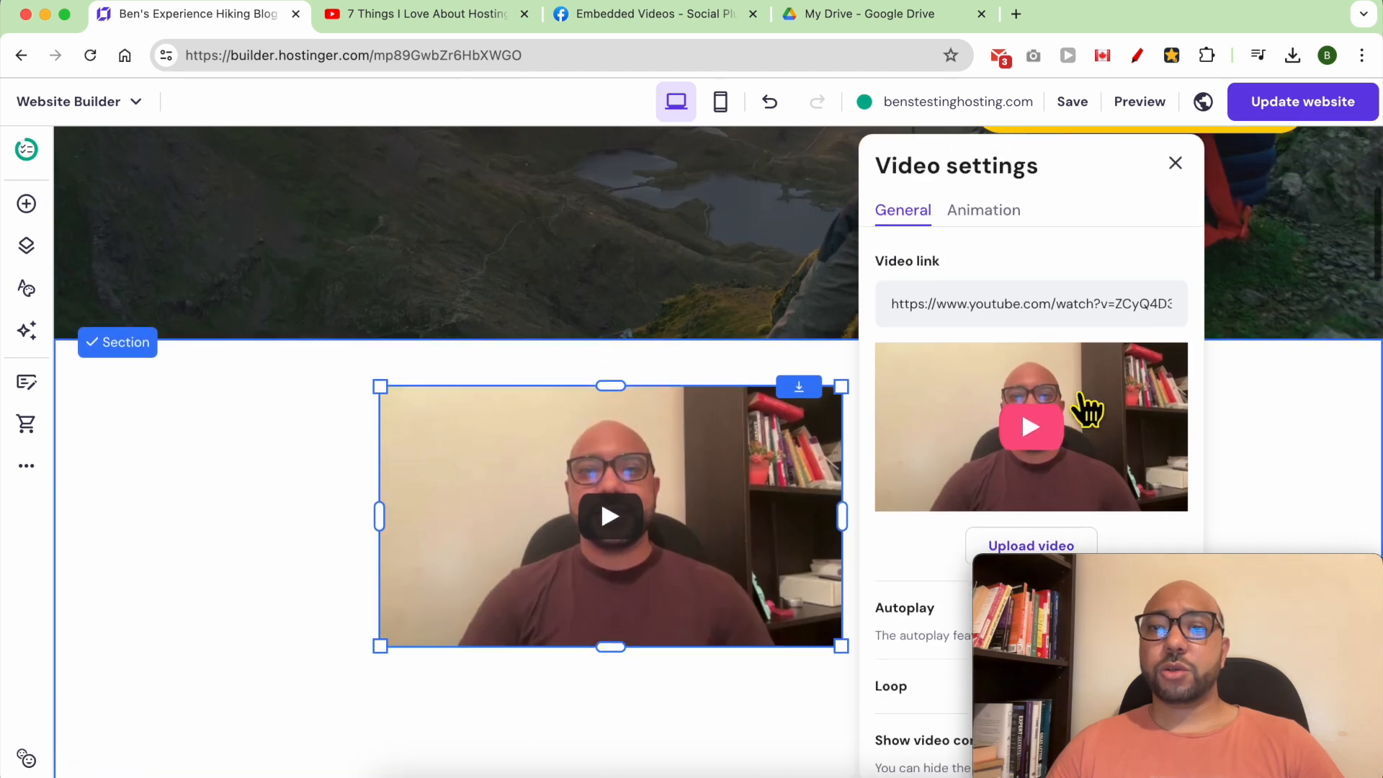
pyautogui.click(982, 211)
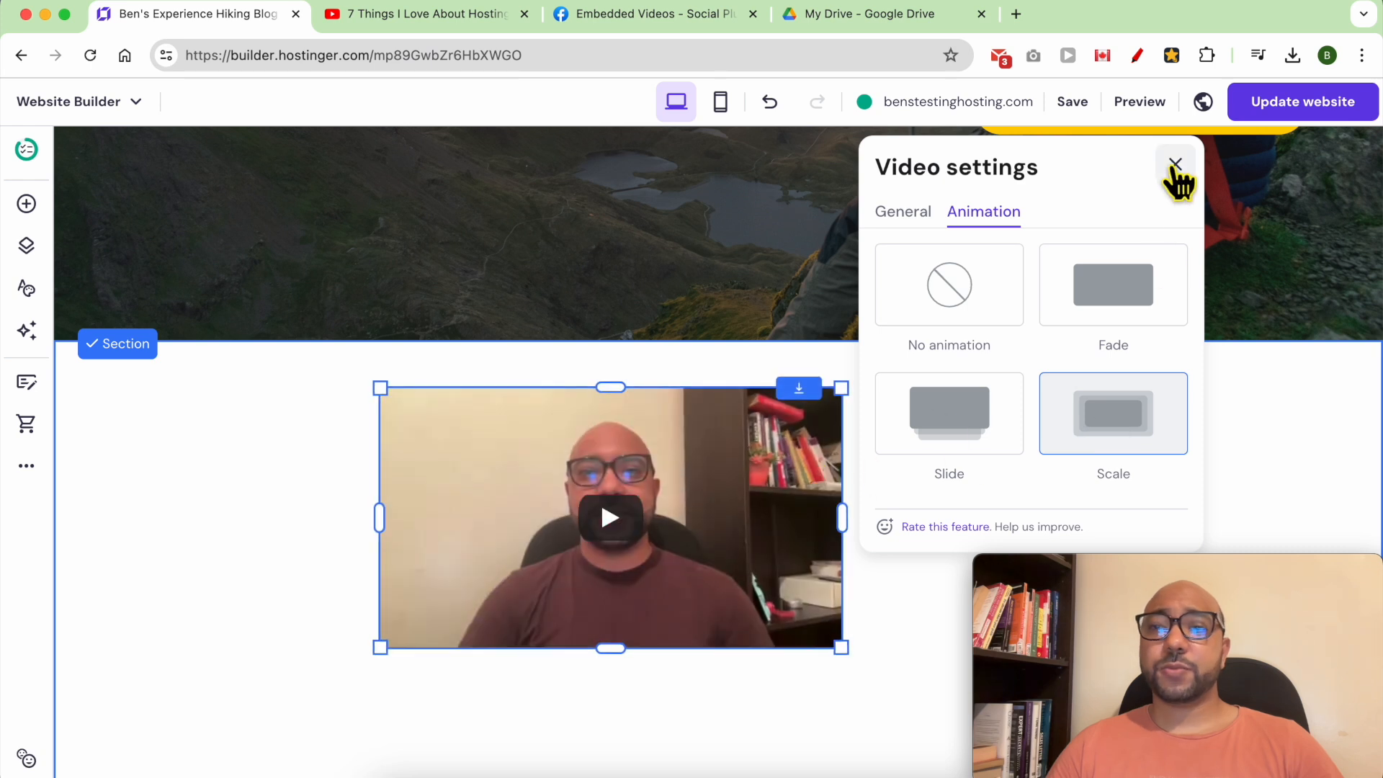
pyautogui.click(1174, 166)
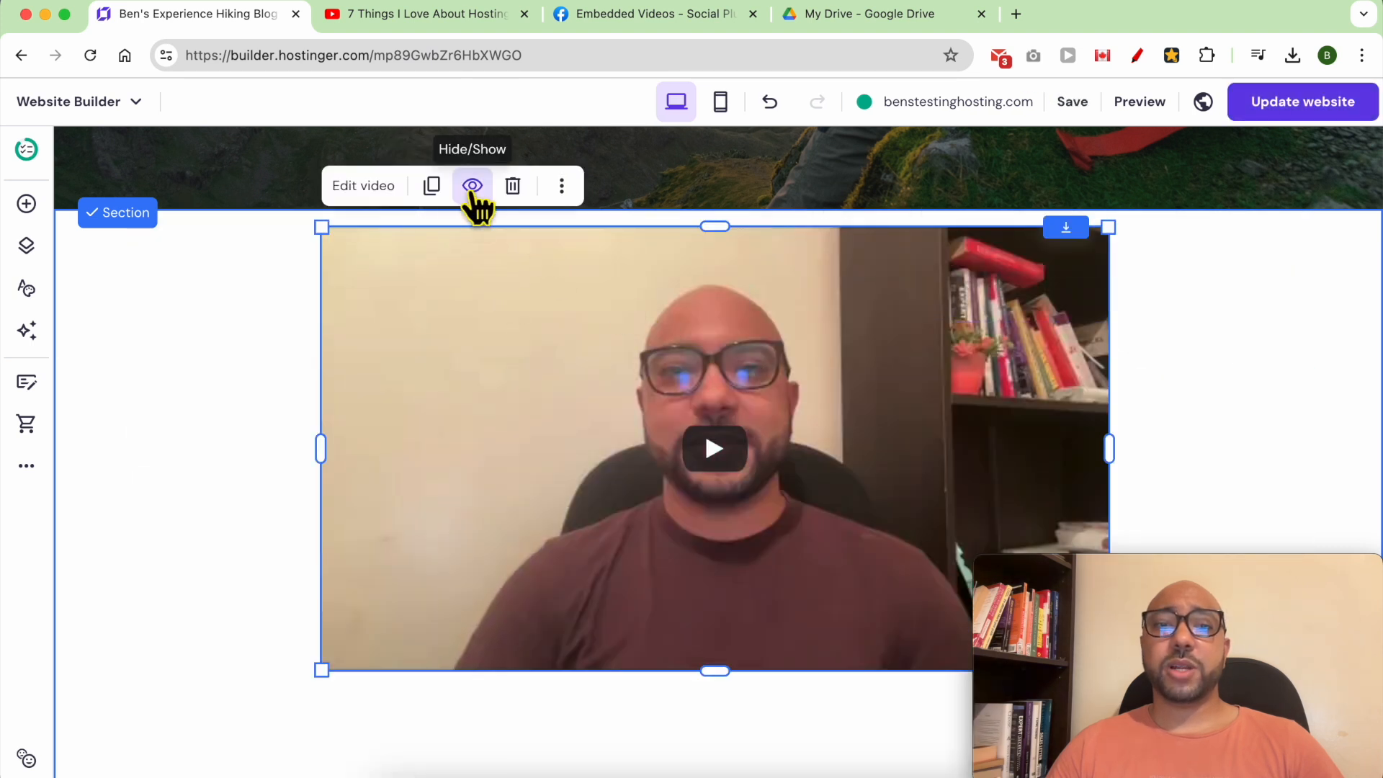
# - Toggle the video's desktop visibility off and back on, then delete the video
pyautogui.click(472, 185)
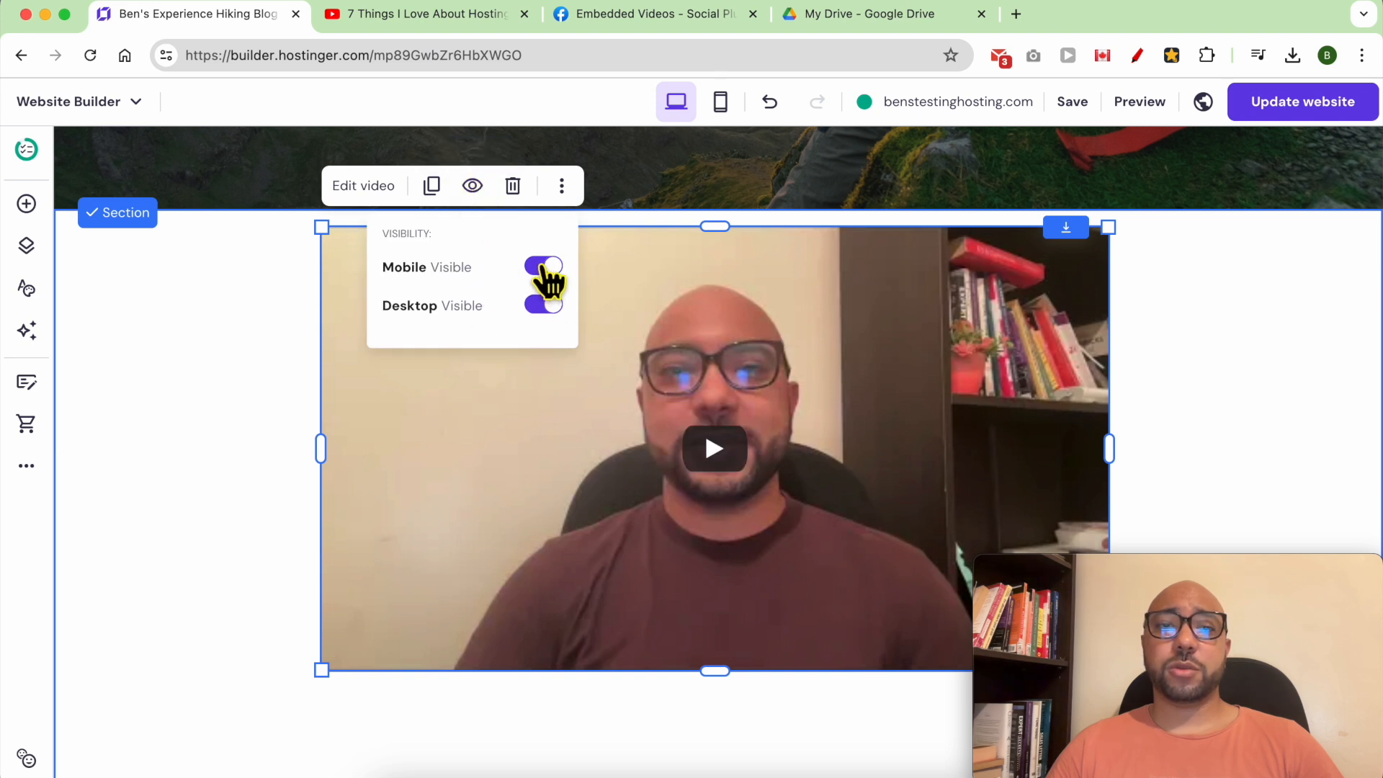
pyautogui.click(543, 306)
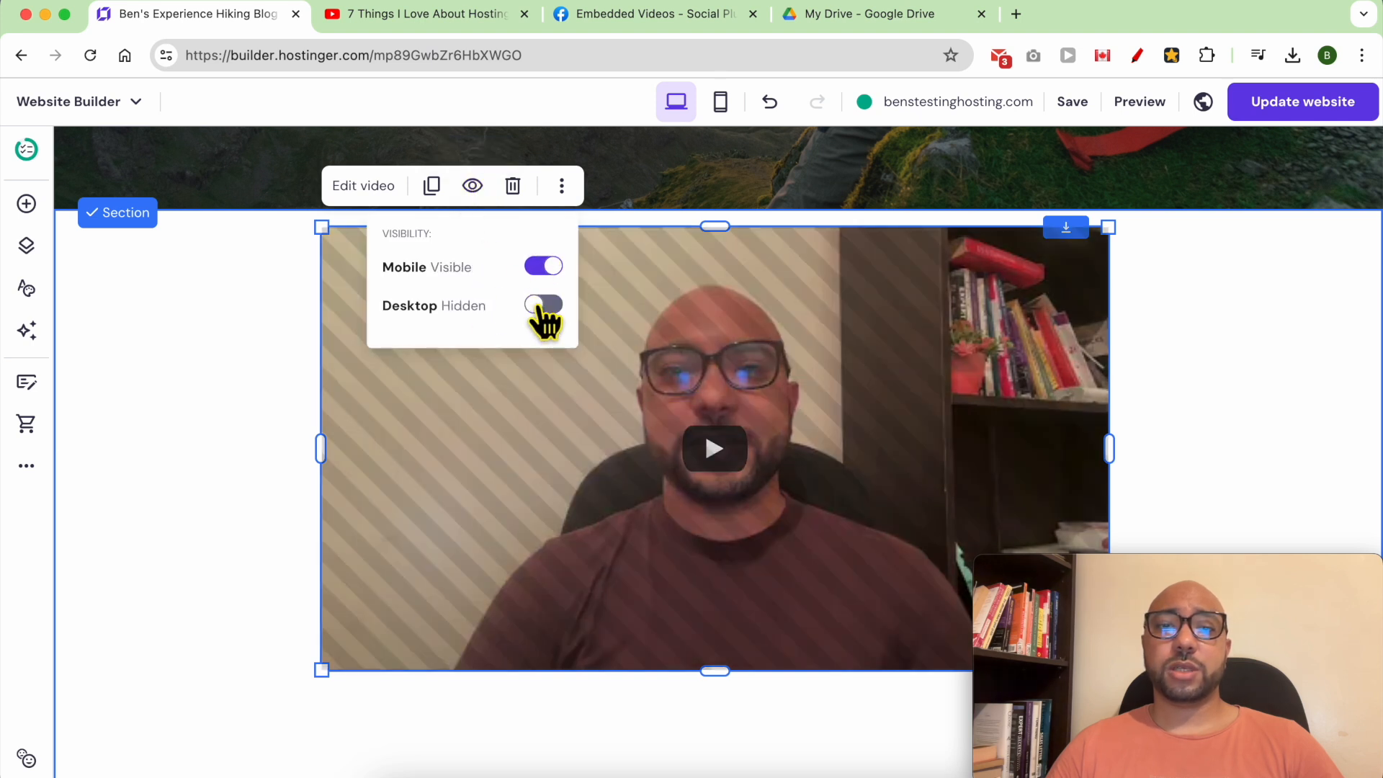
pyautogui.click(543, 305)
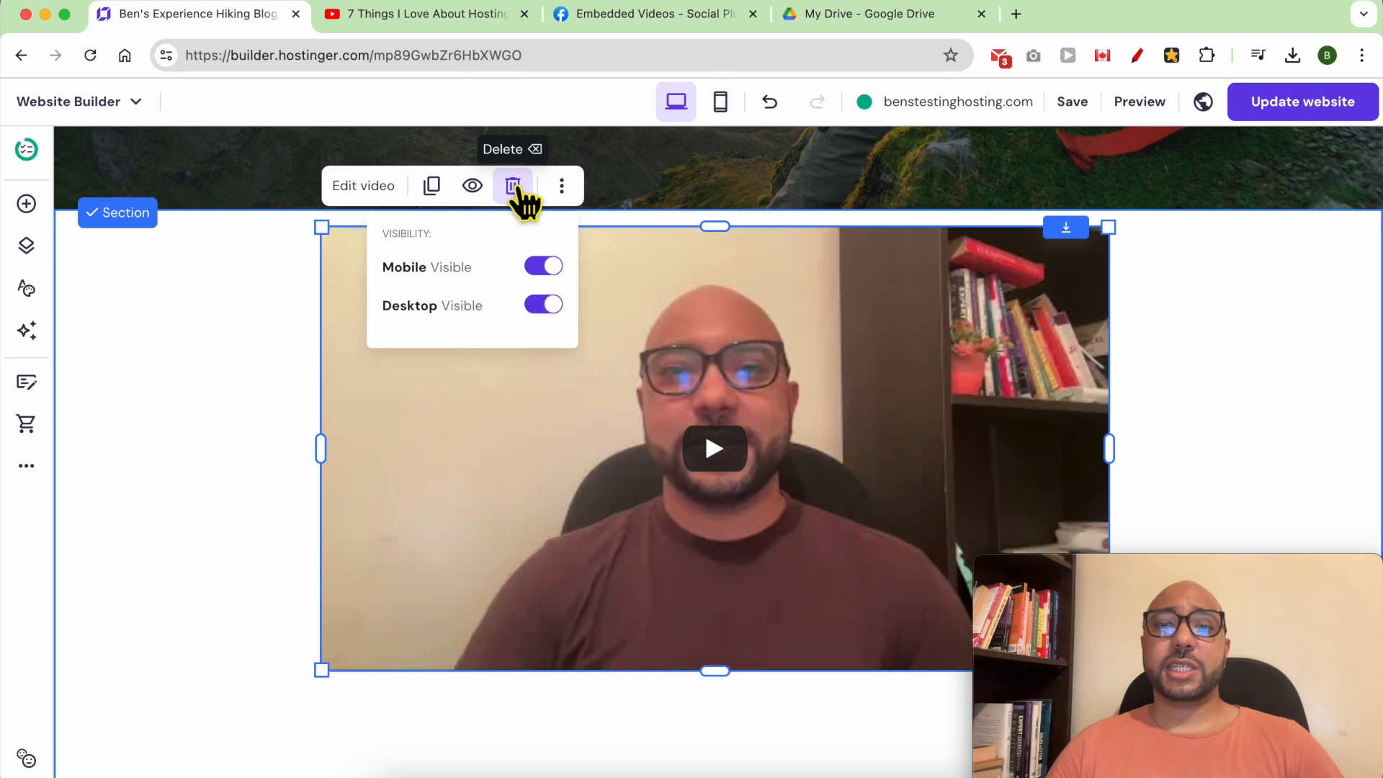
pyautogui.click(512, 185)
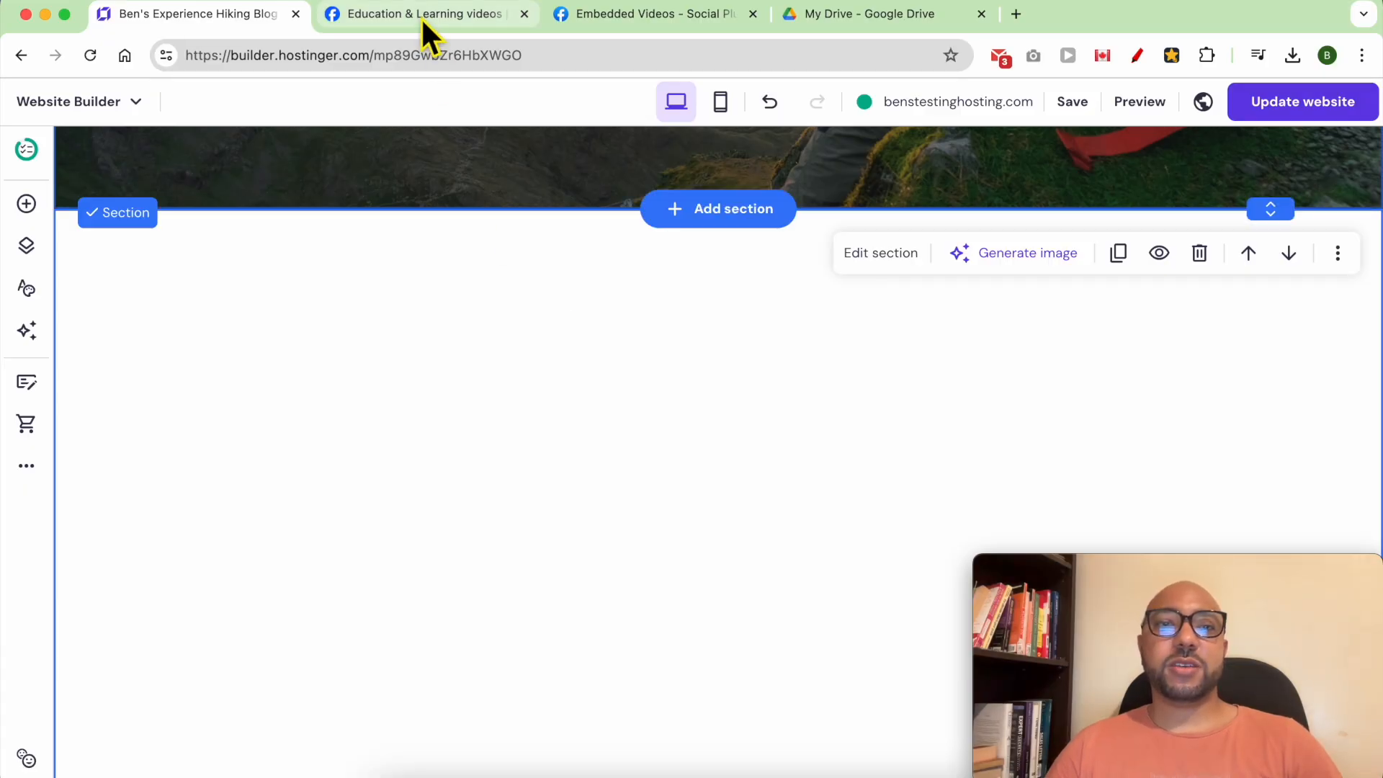
# - Copy the web address of the Facebook wild animals video page
pyautogui.click(423, 13)
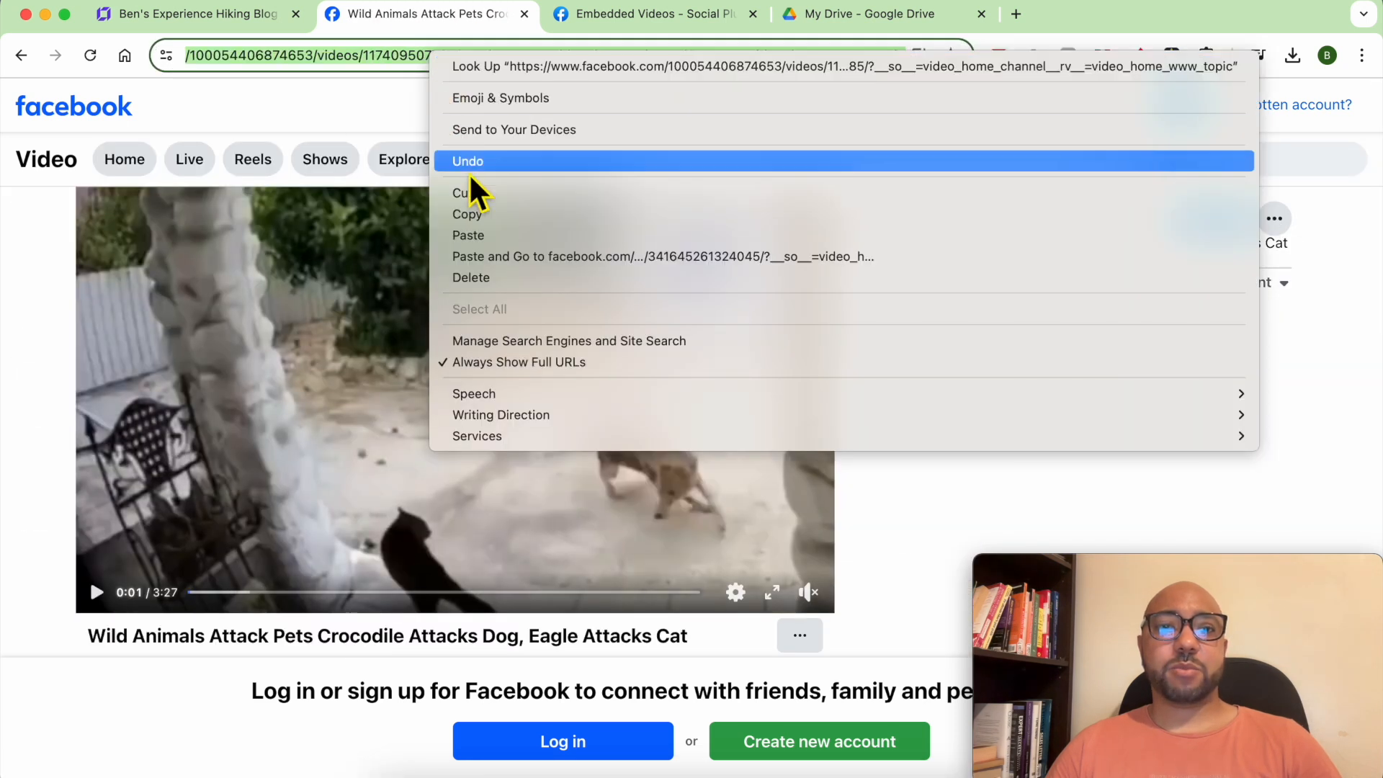
pyautogui.click(653, 14)
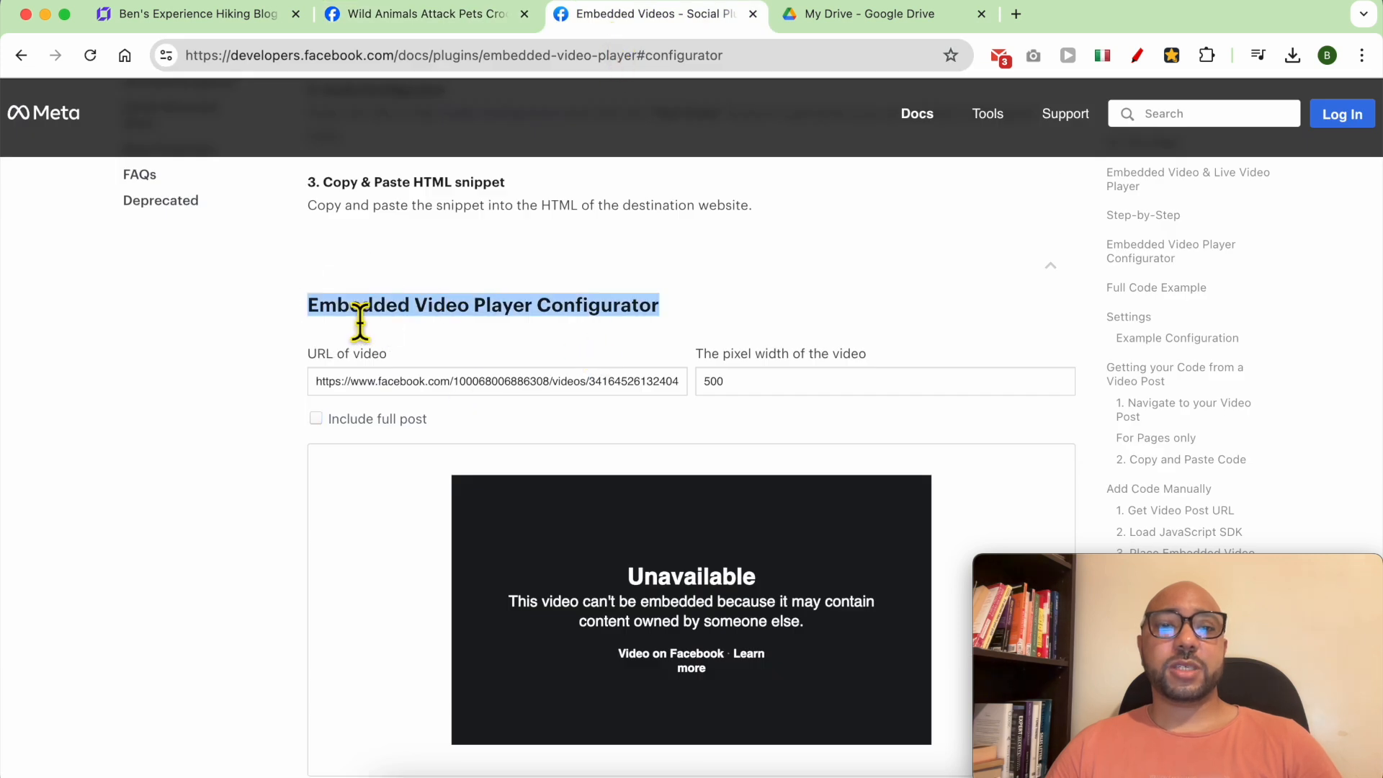
pyautogui.moveTo(483, 325)
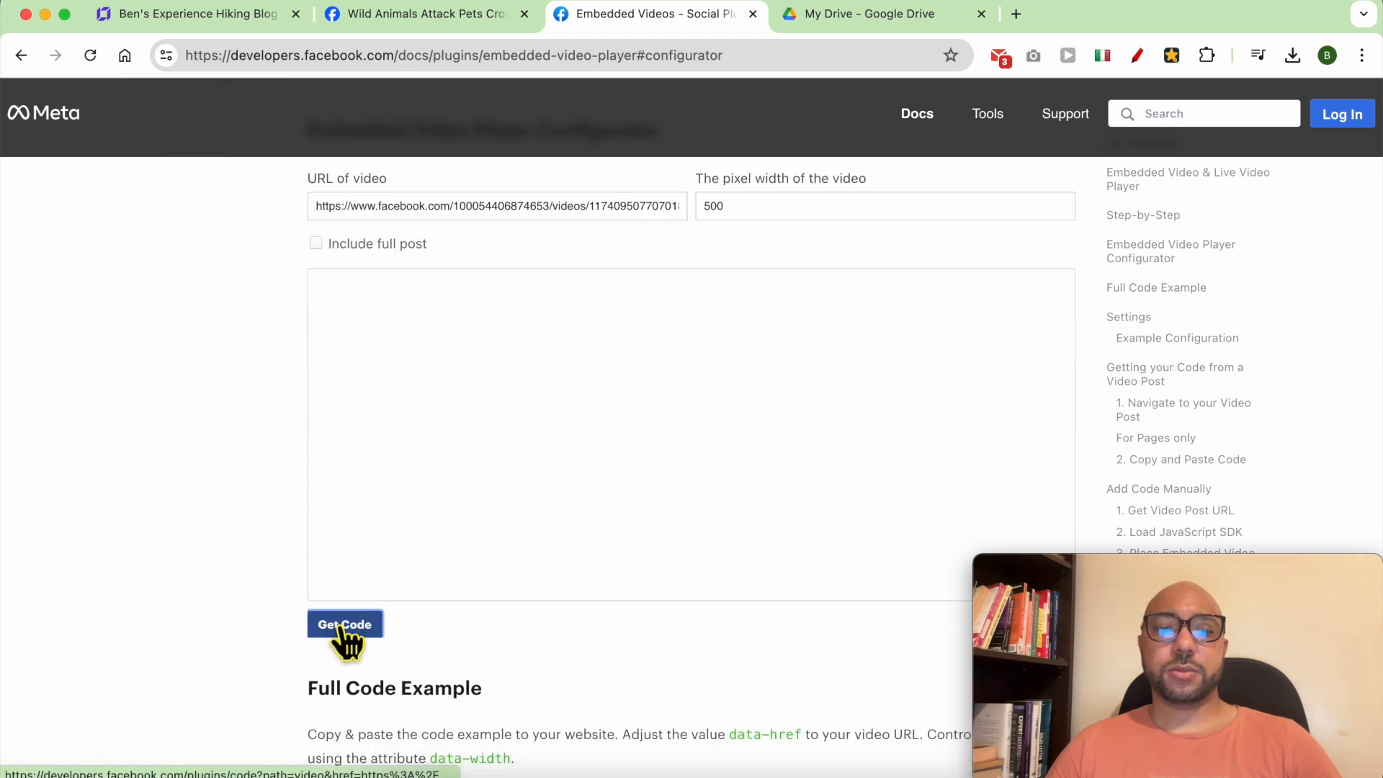
# - Generate the IFrame embed code for the Facebook video, then return to the builder
pyautogui.click(344, 623)
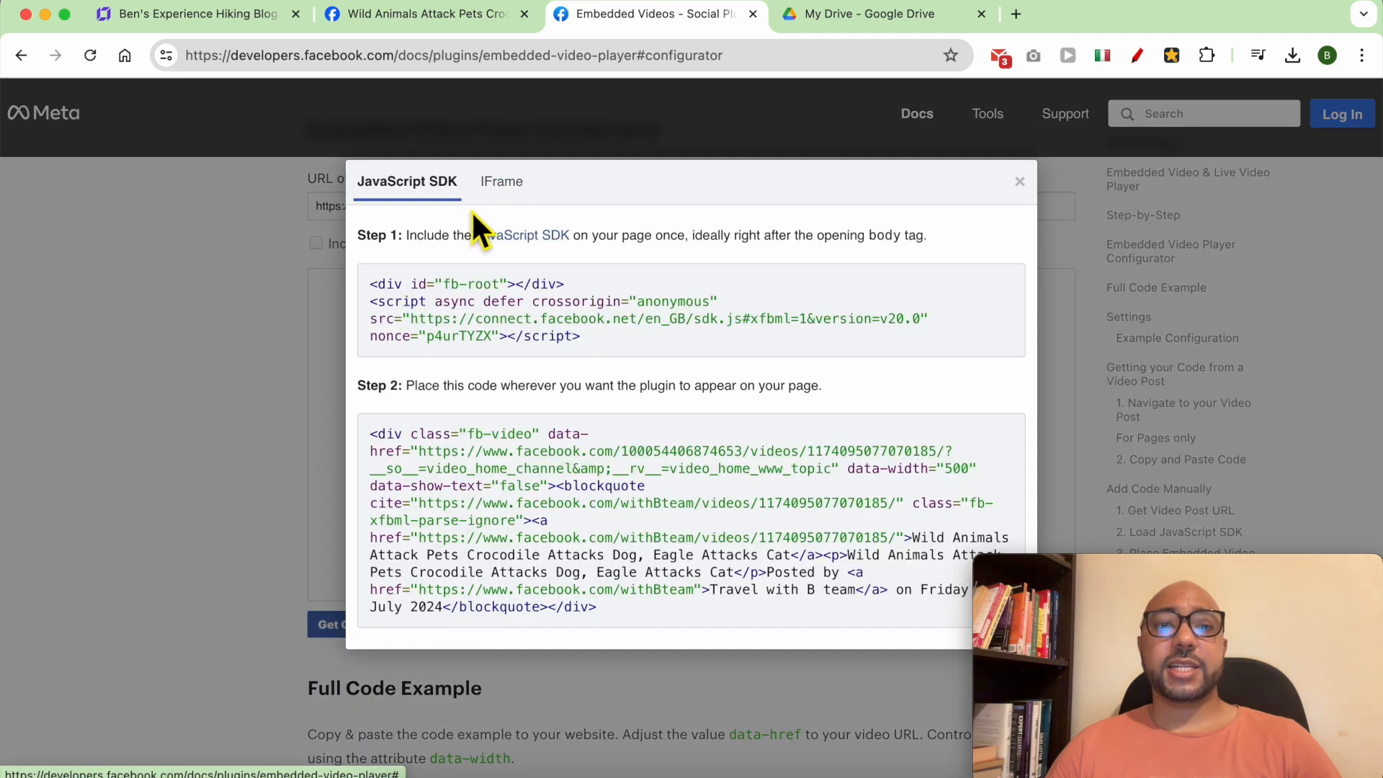
pyautogui.click(496, 181)
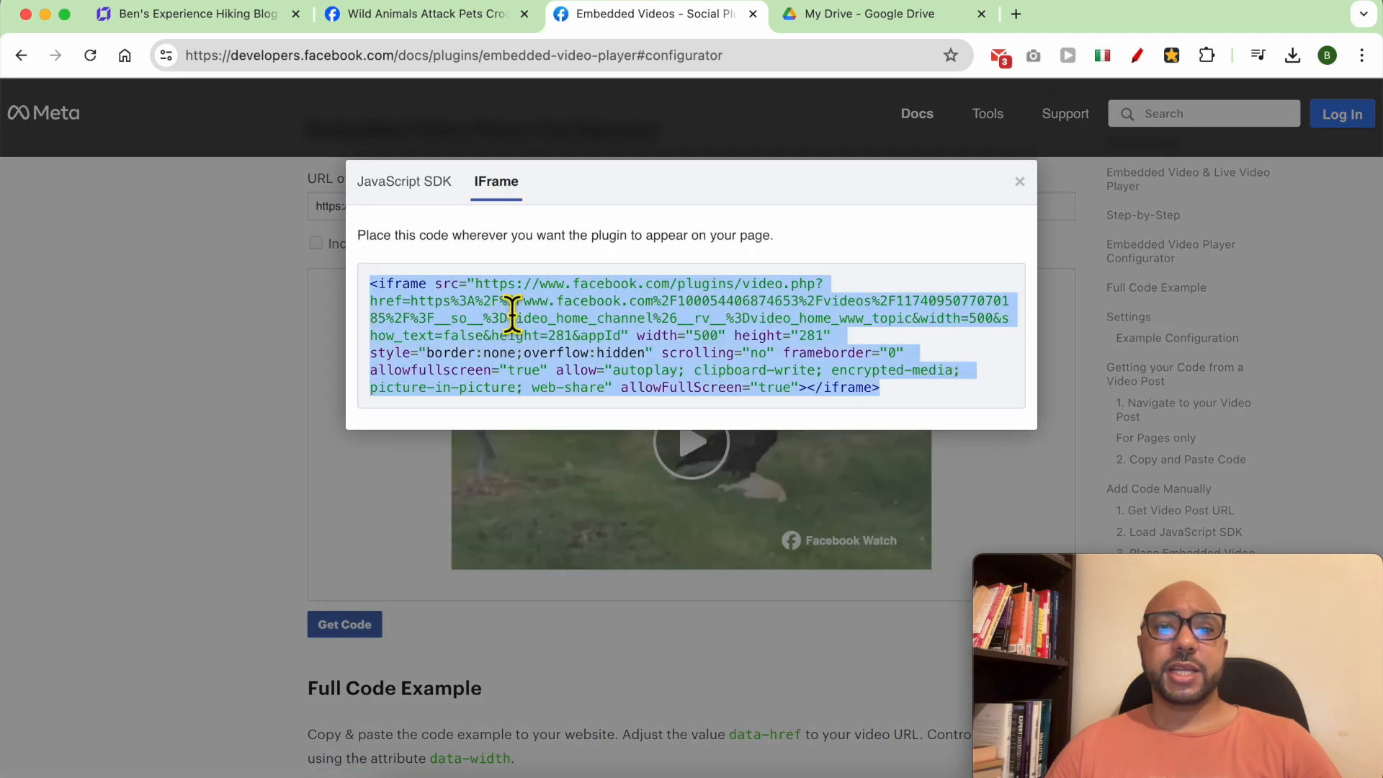
pyautogui.click(185, 15)
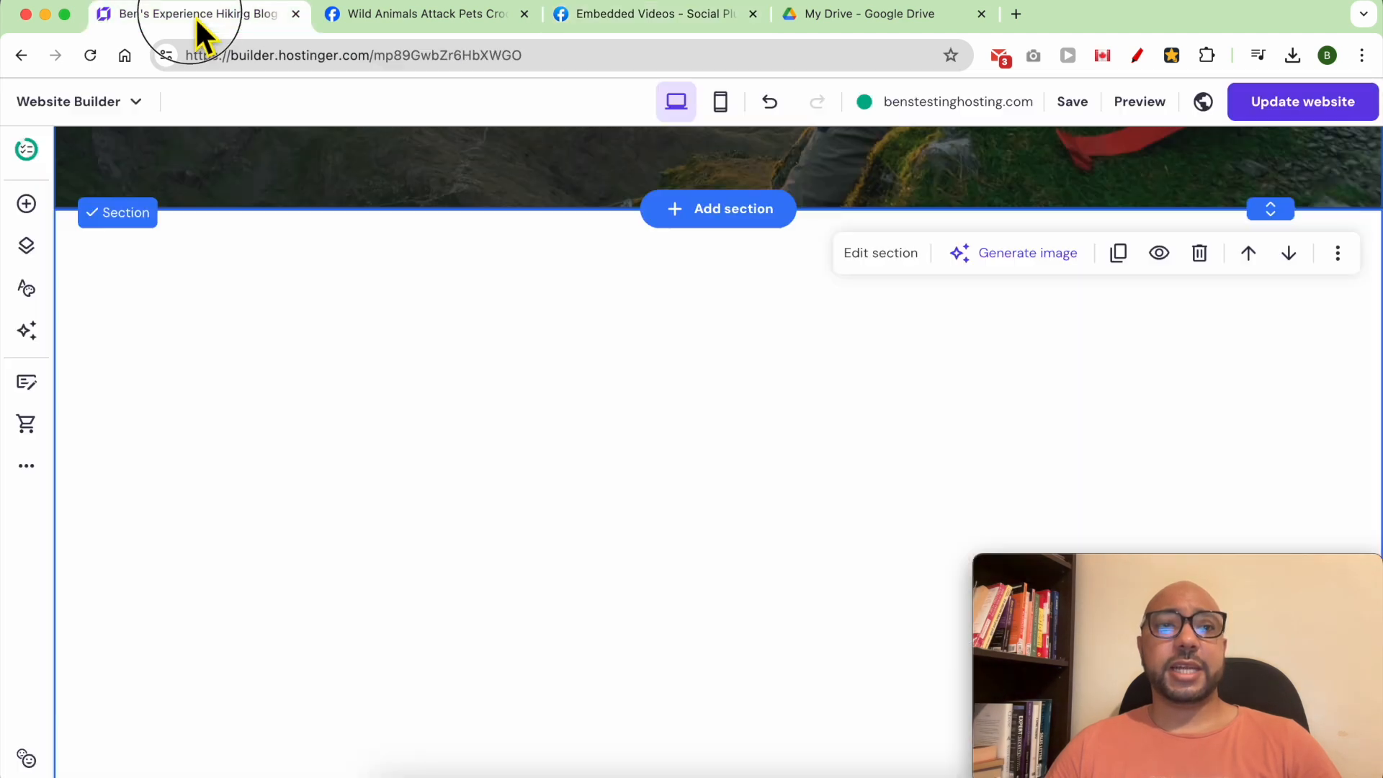
# - Add an Embed code element to the empty section
pyautogui.click(1071, 102)
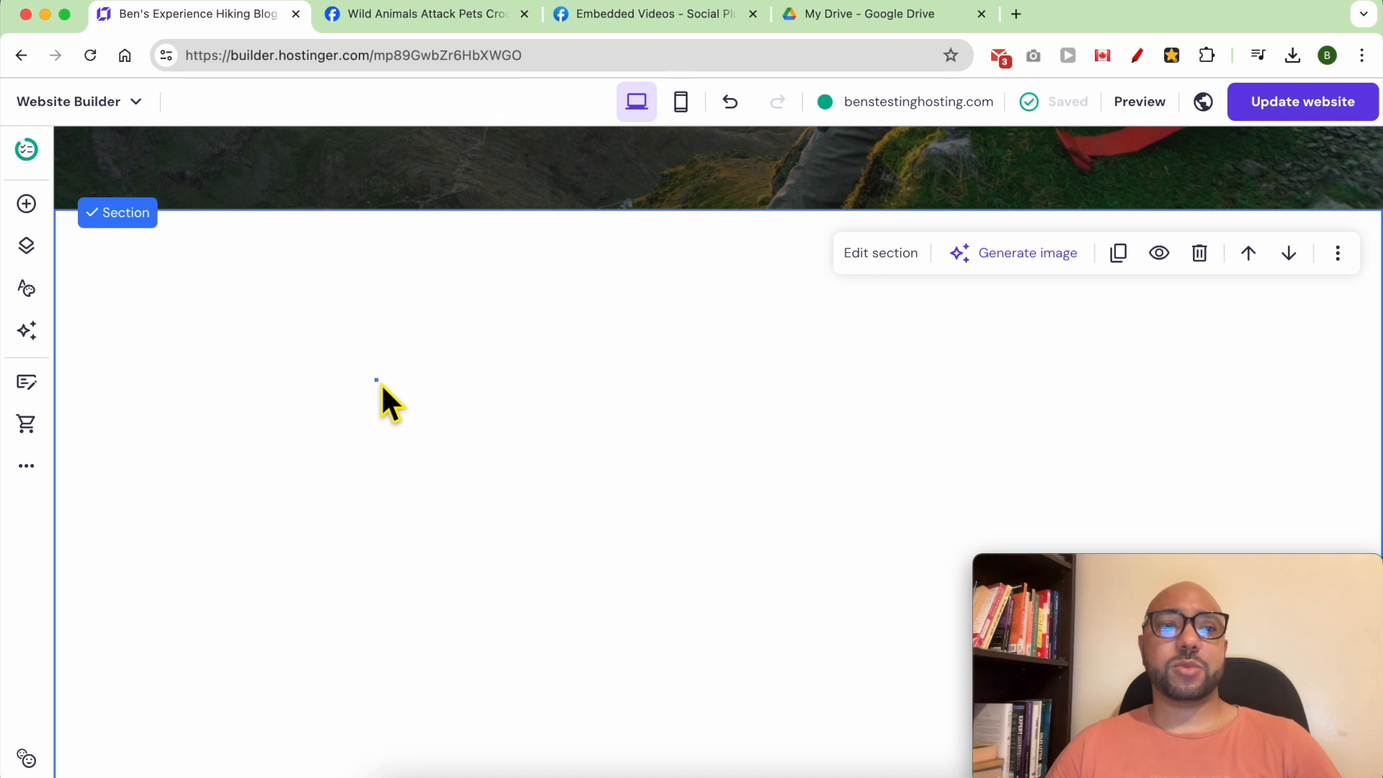
pyautogui.click(26, 204)
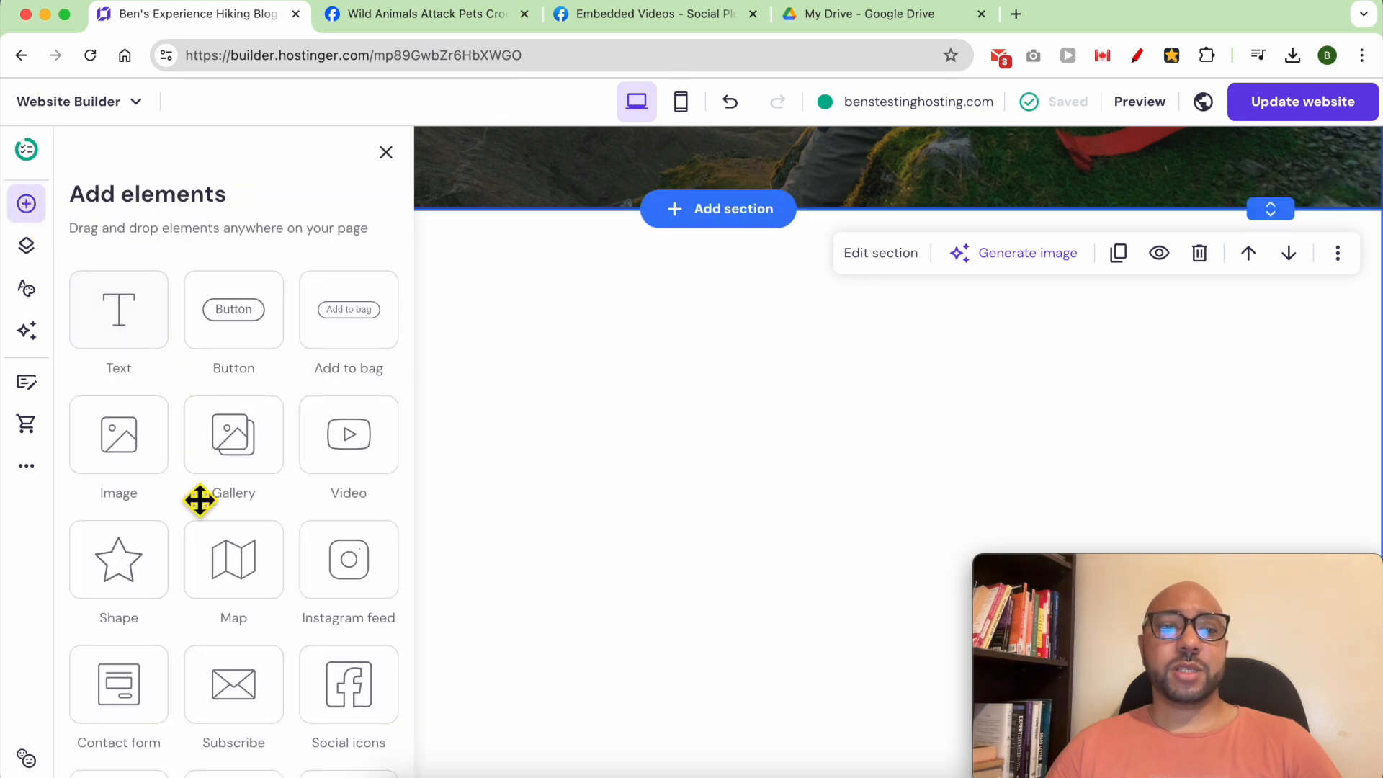
pyautogui.scroll(-3)
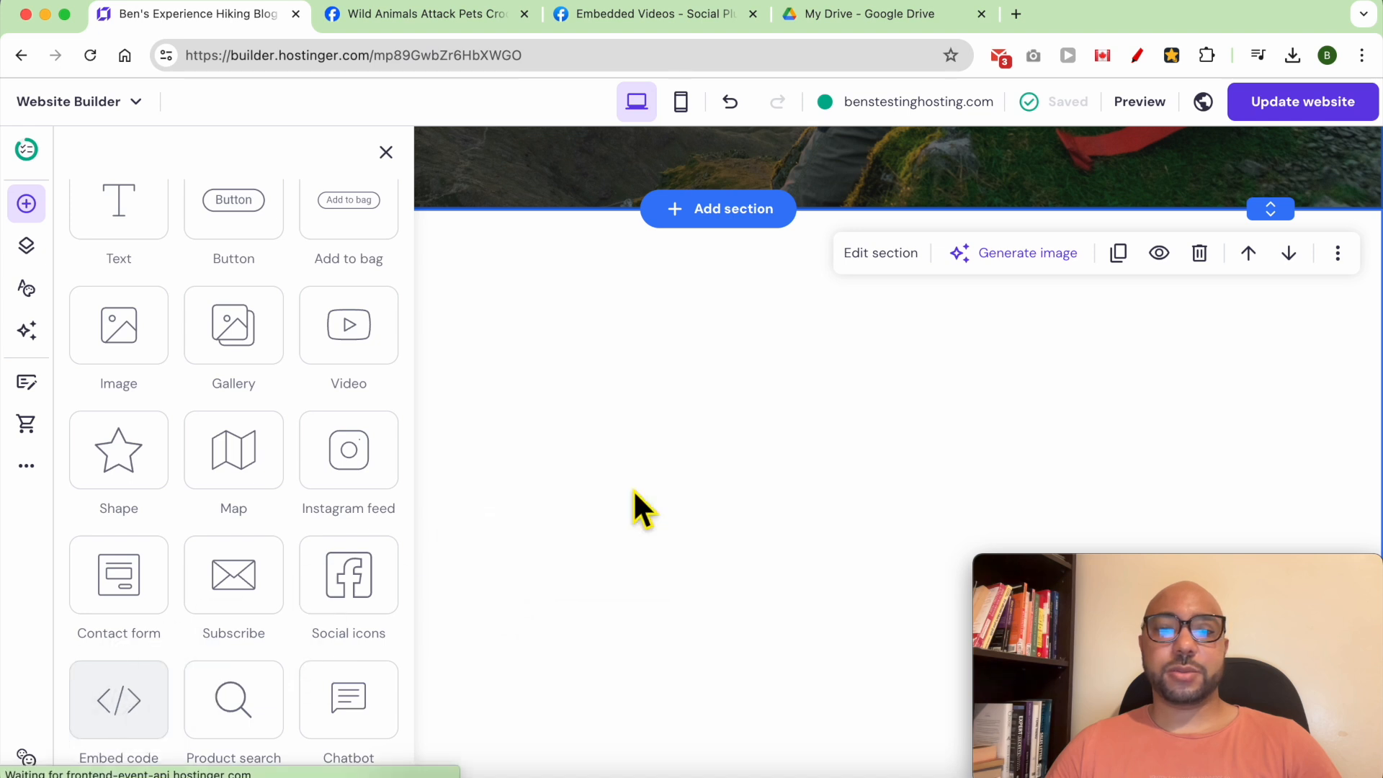
pyautogui.click(118, 699)
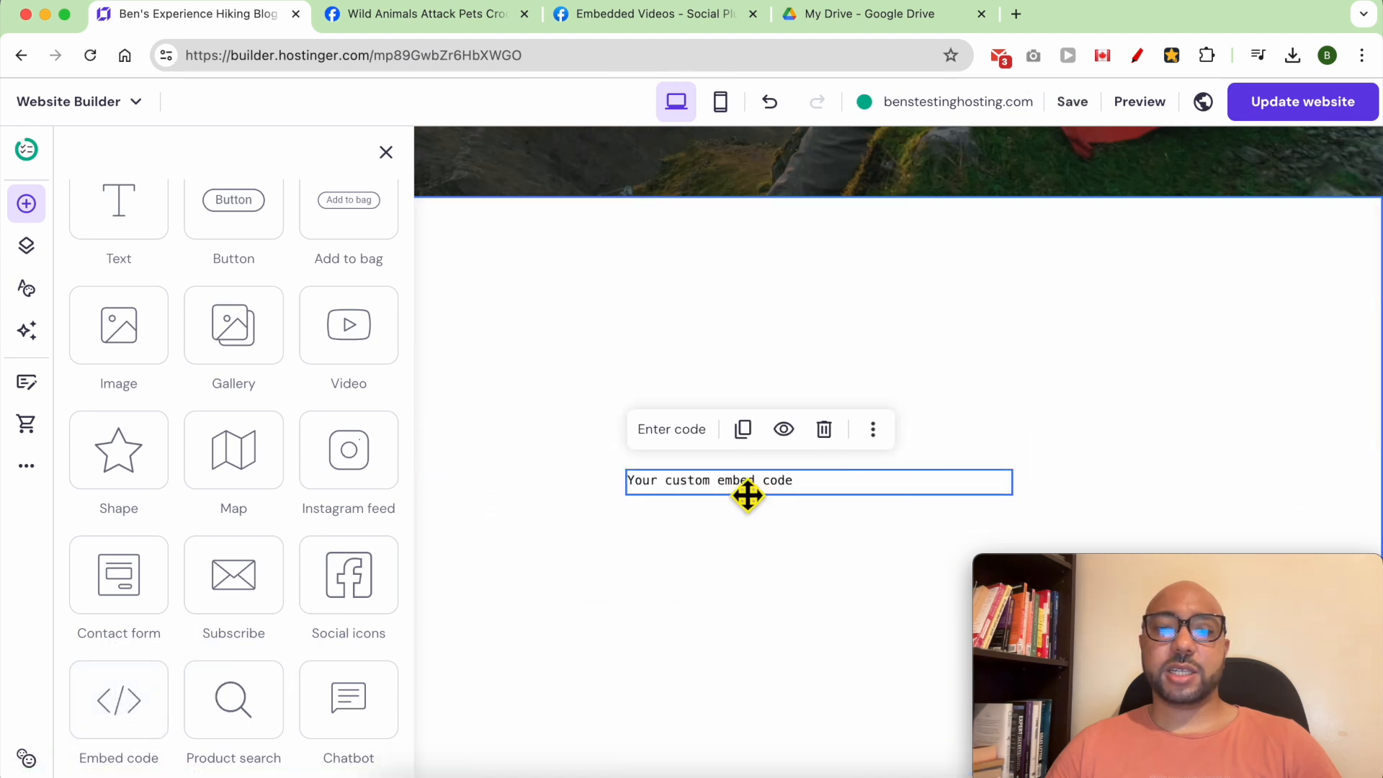
# - Paste the Facebook iframe code into the embed box and insert it into the page
pyautogui.rightClick(890, 415)
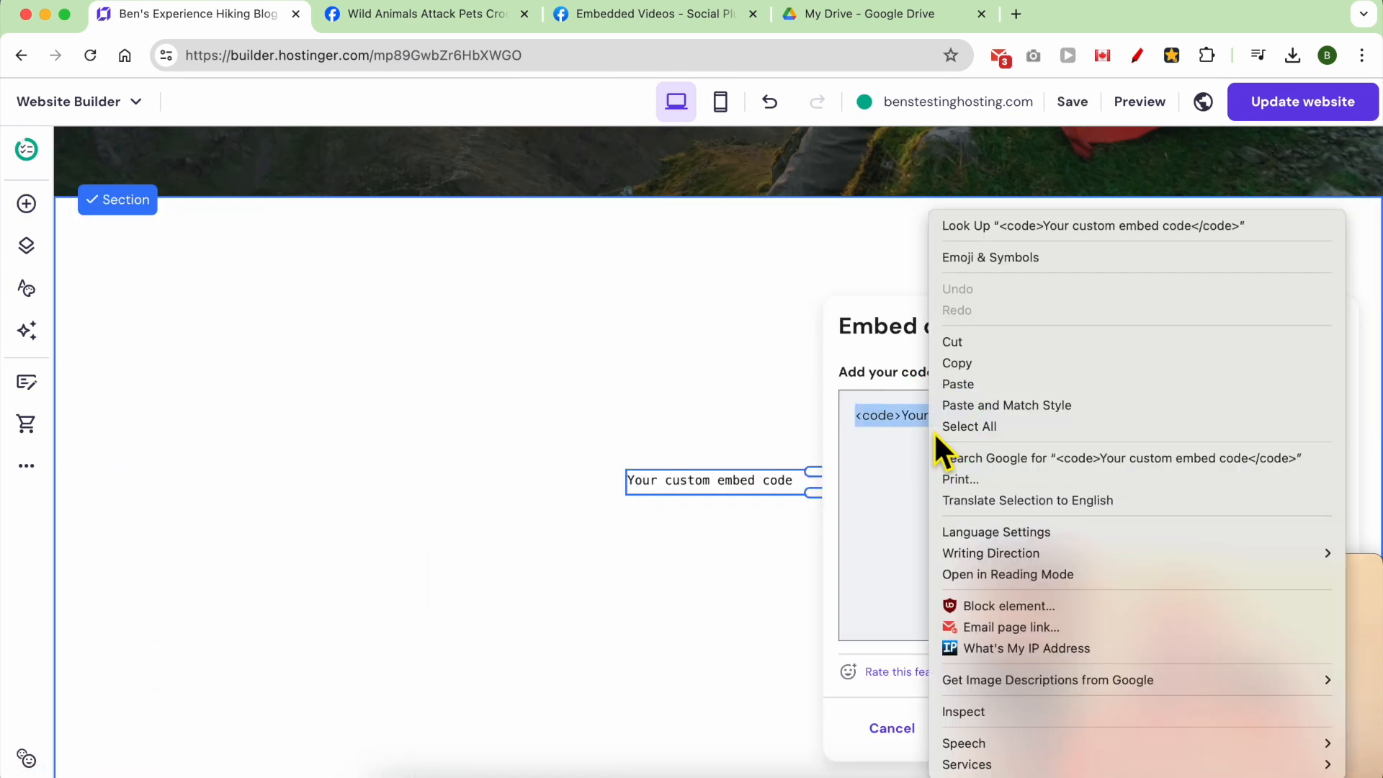
pyautogui.click(958, 384)
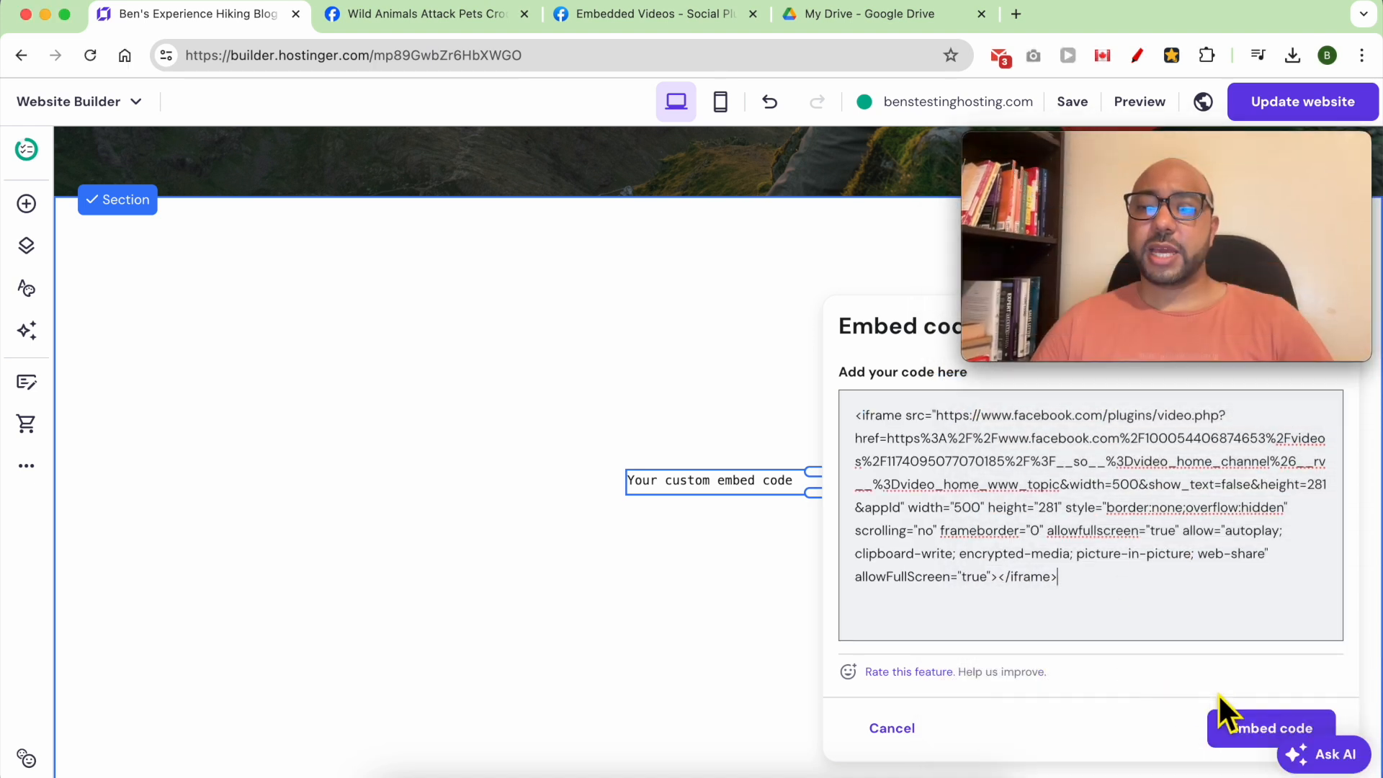
pyautogui.click(1269, 727)
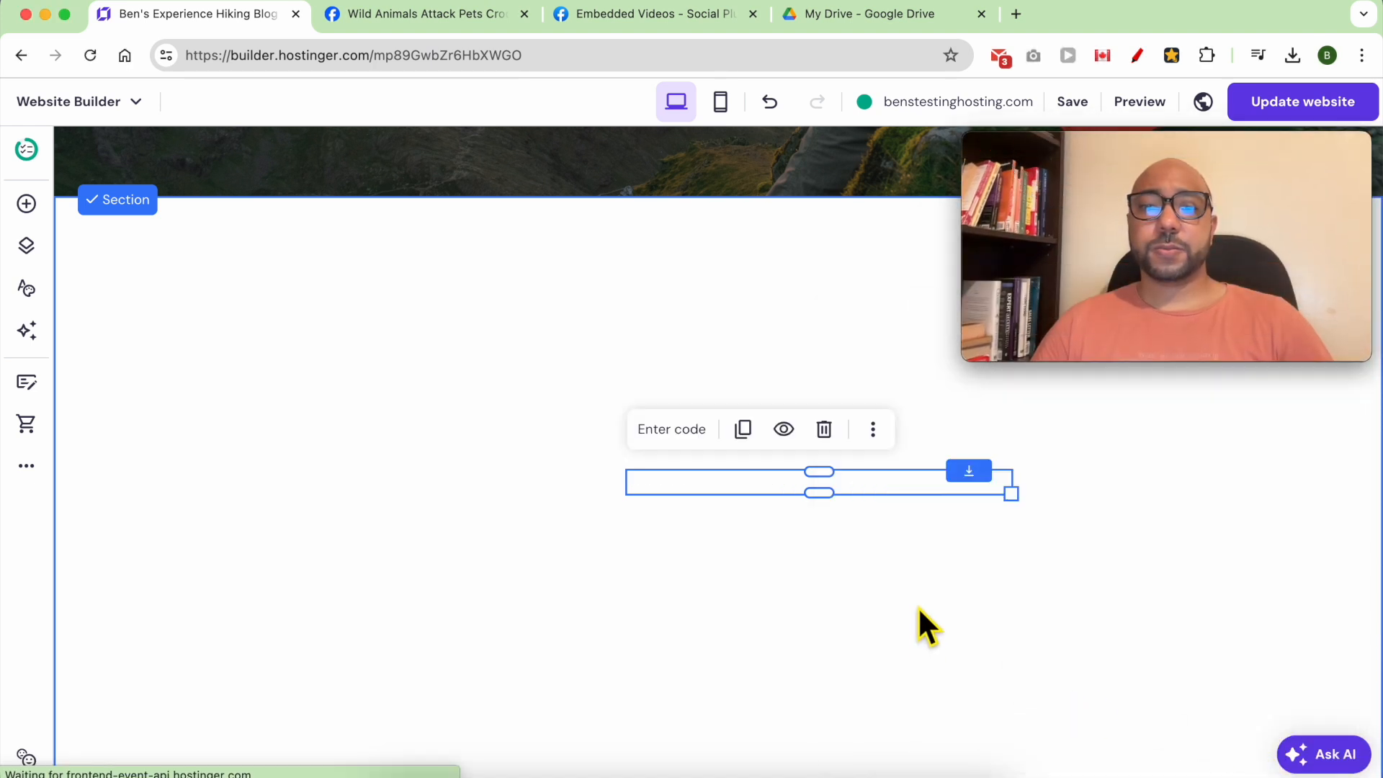
pyautogui.click(968, 471)
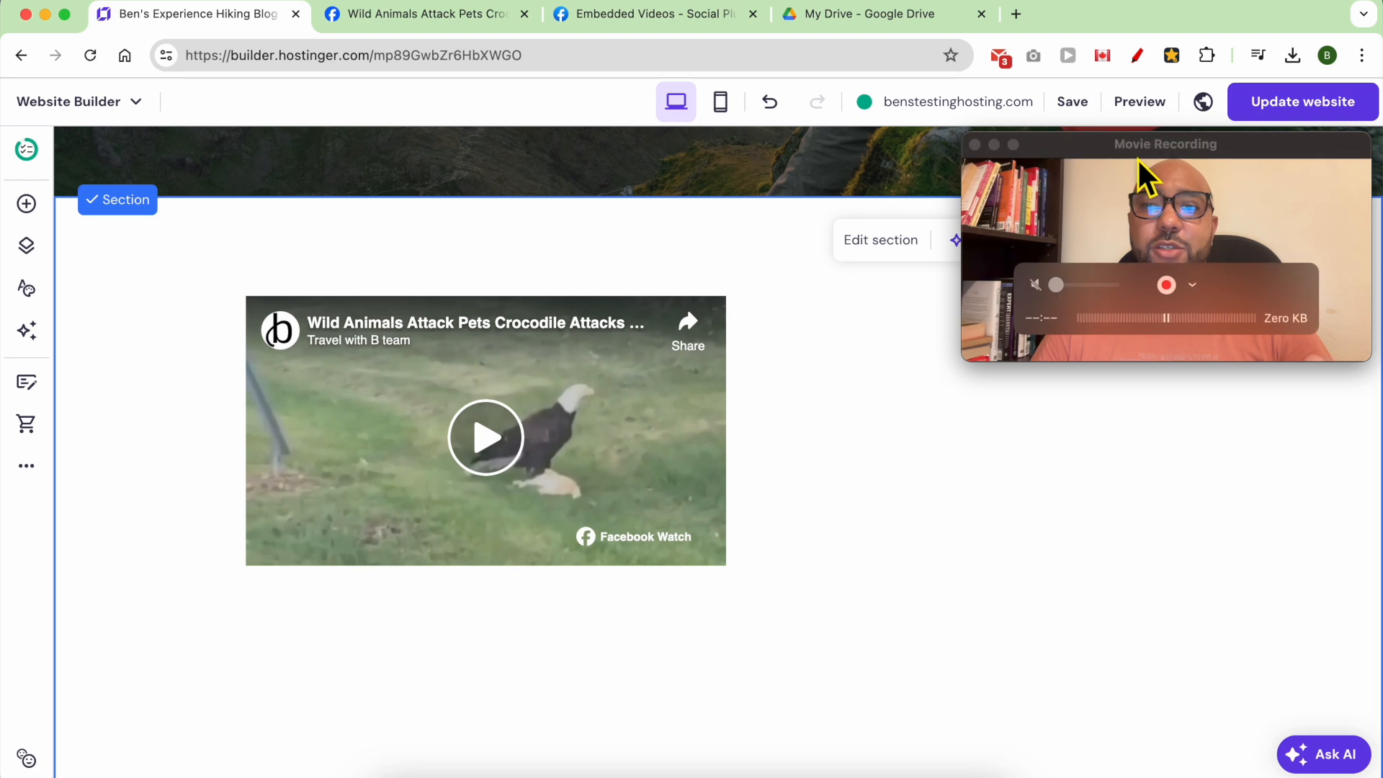
# - Select the embedded Facebook video element for deletion
pyautogui.click(1198, 240)
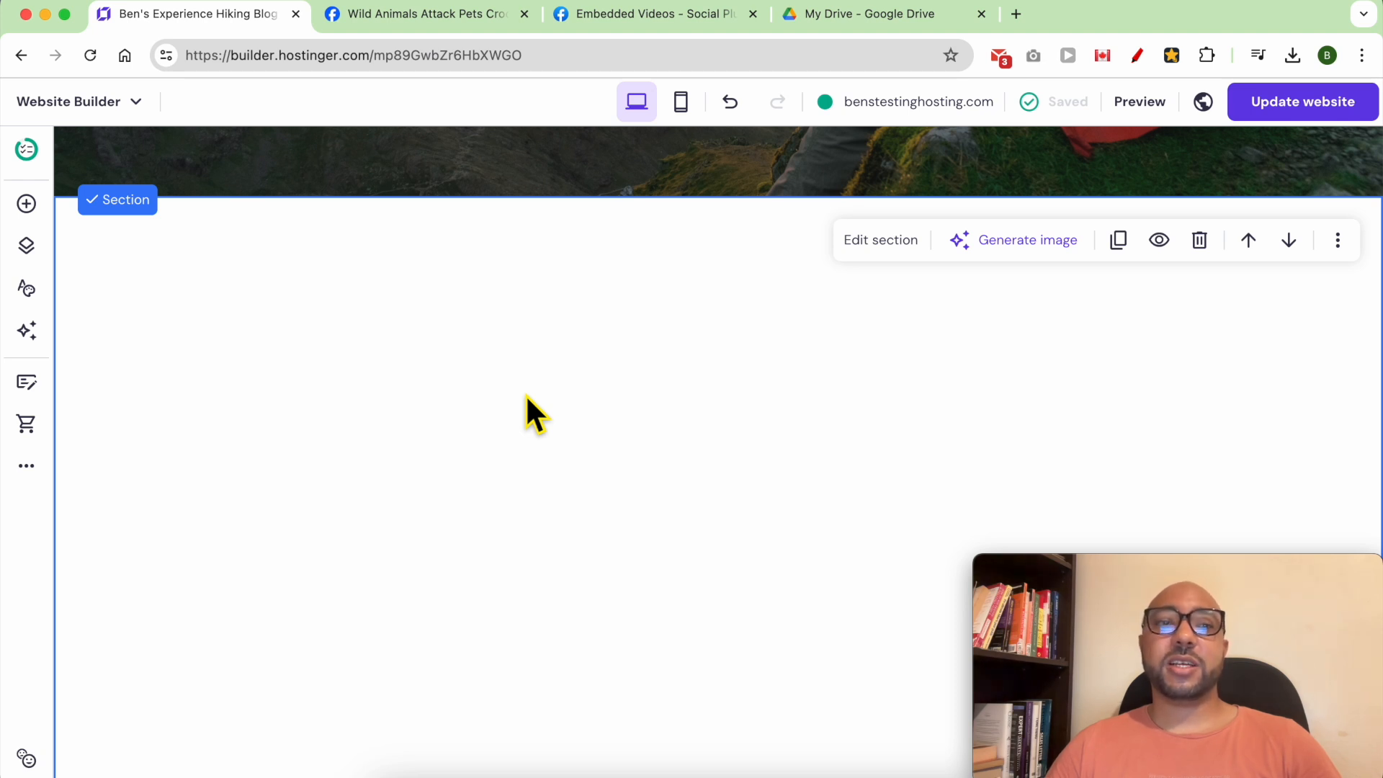
# - Upload short test video.m4v from Downloads into My Drive
pyautogui.click(869, 14)
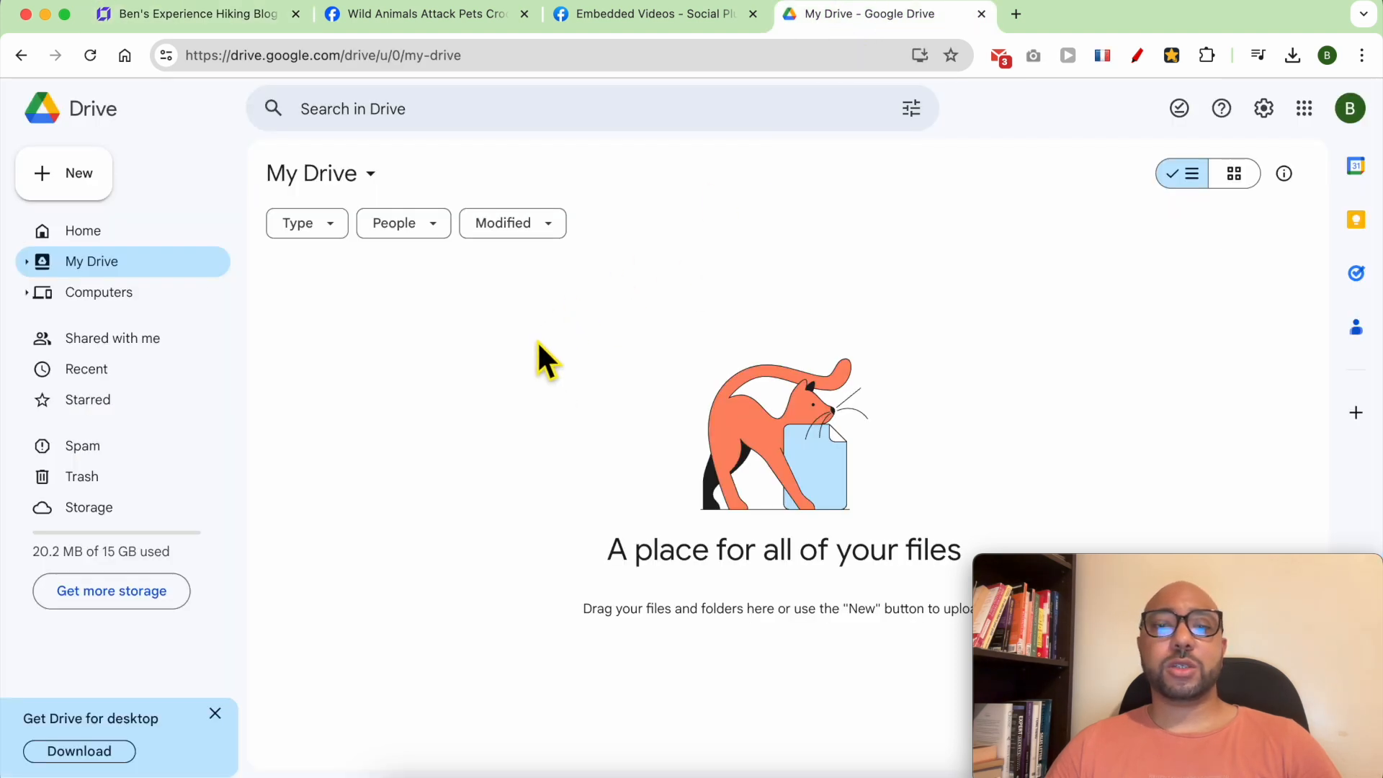
pyautogui.click(63, 173)
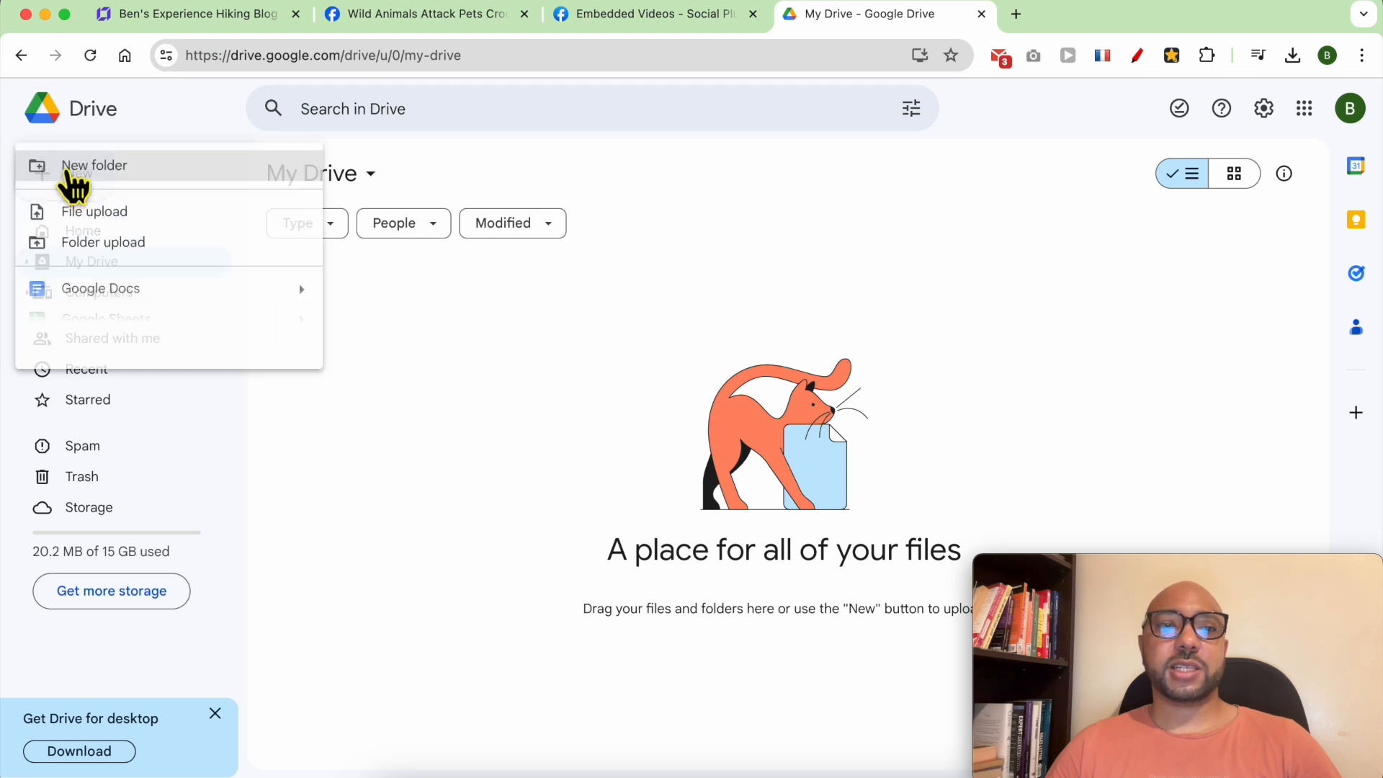
pyautogui.click(93, 211)
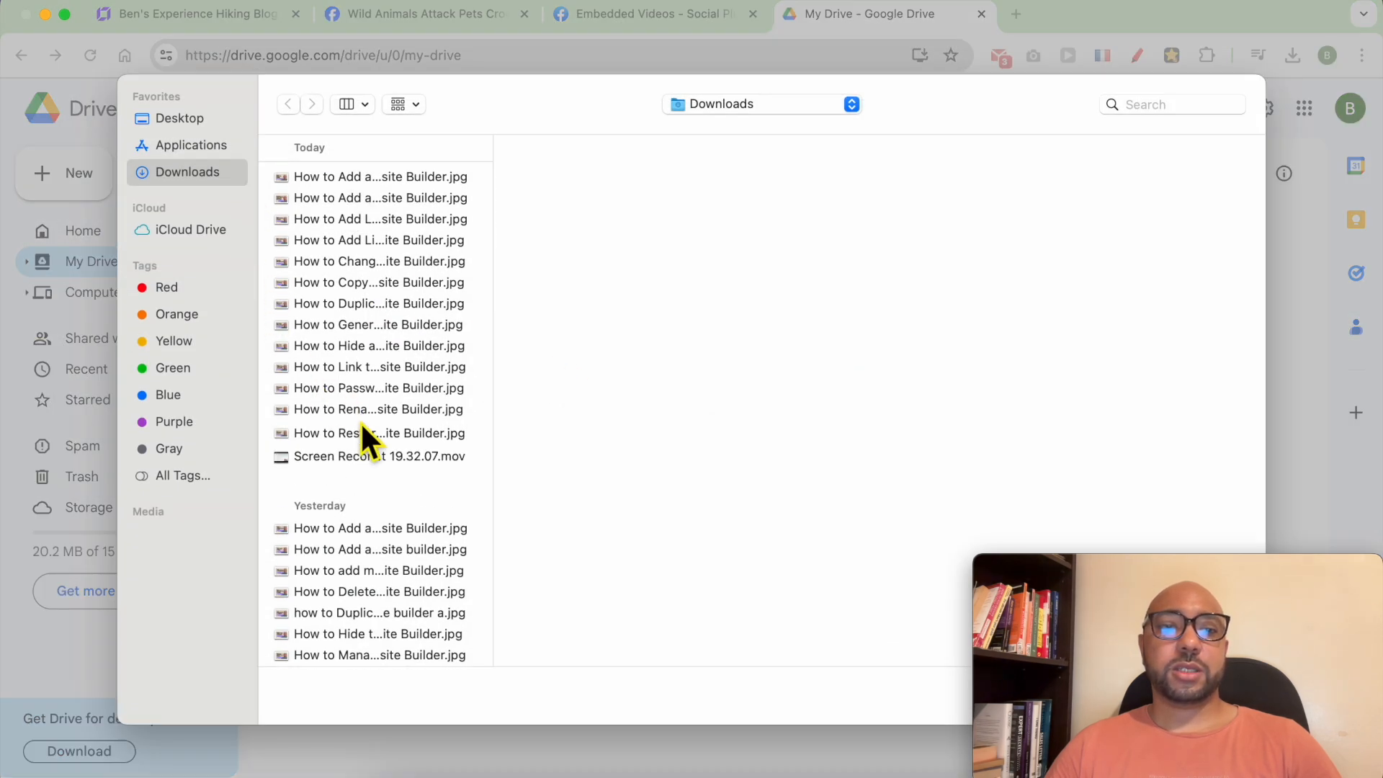
pyautogui.click(180, 118)
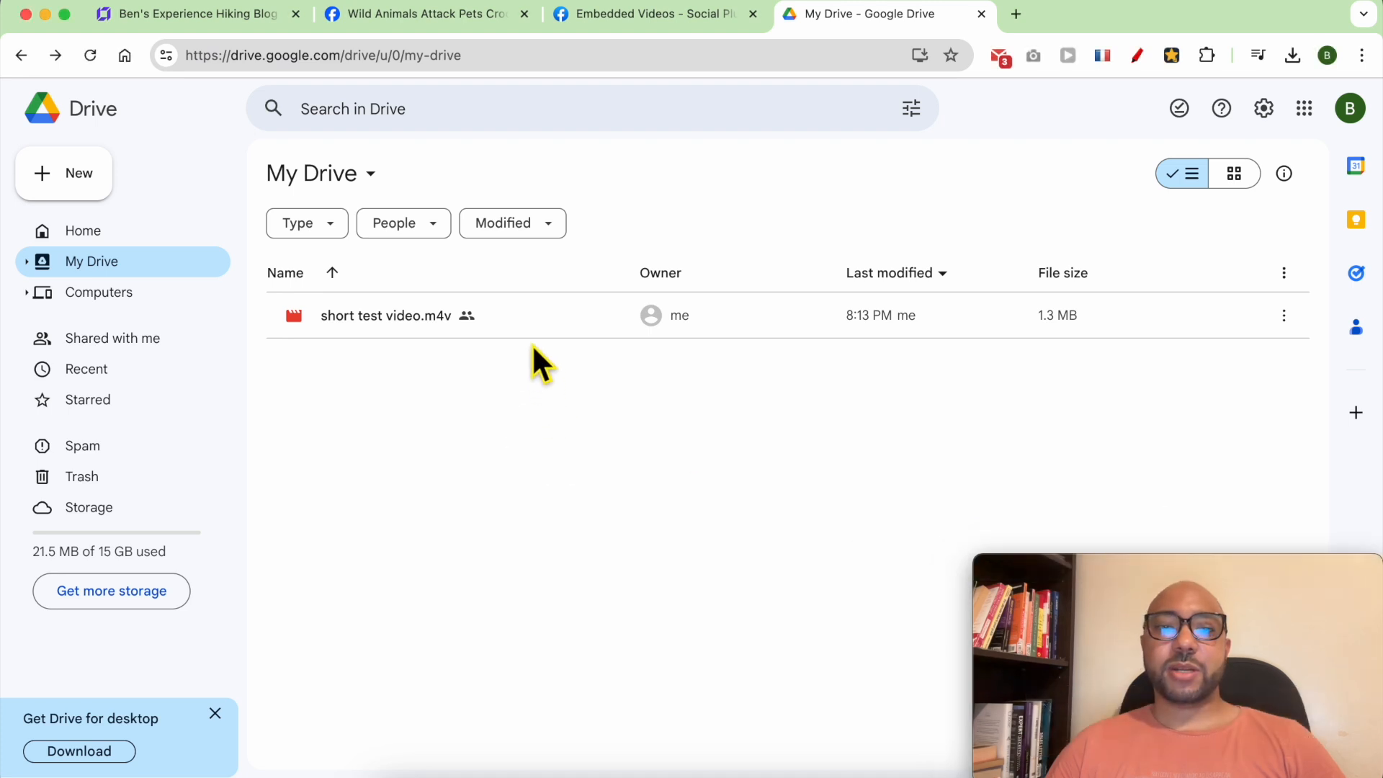
# - Open short test video.m4v in its own window and copy its iframe embed code
pyautogui.doubleClick(386, 315)
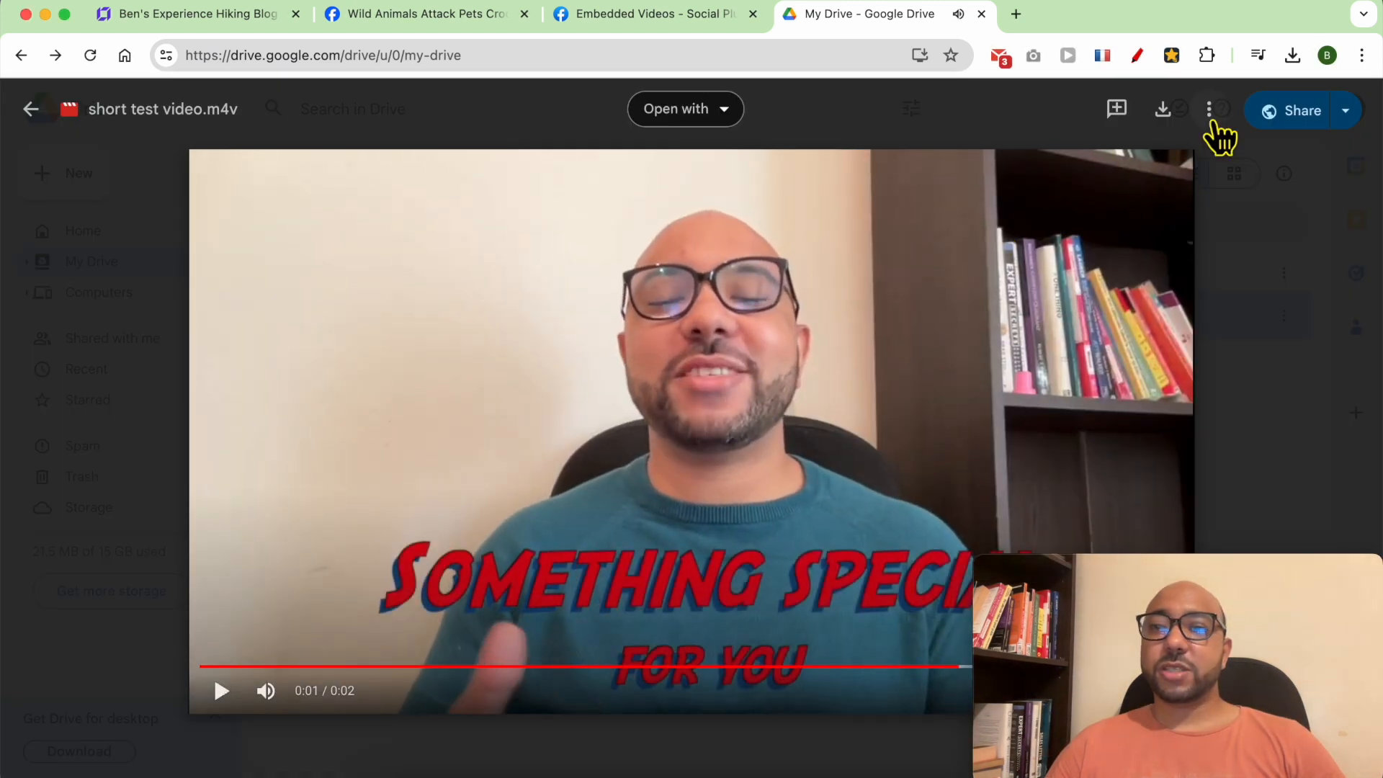
pyautogui.click(1209, 110)
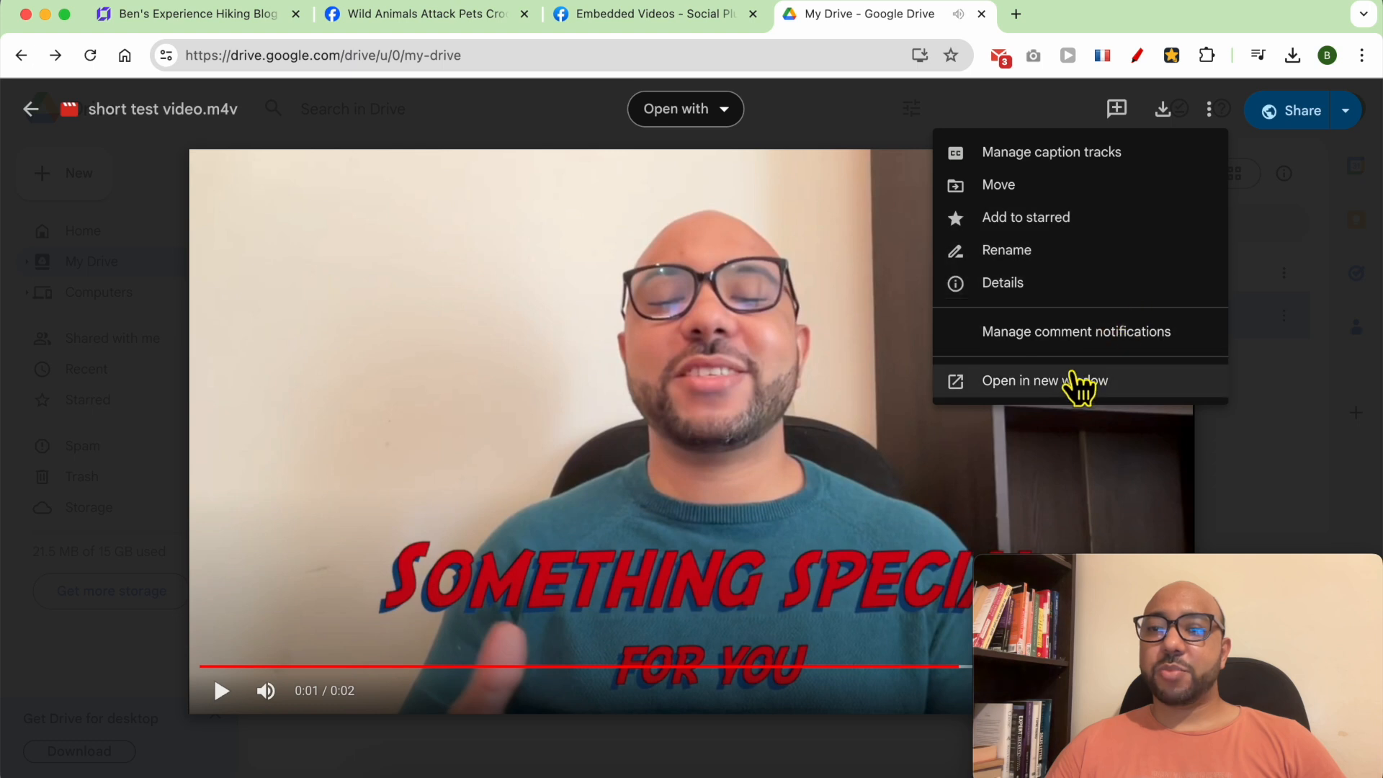
pyautogui.moveTo(1098, 392)
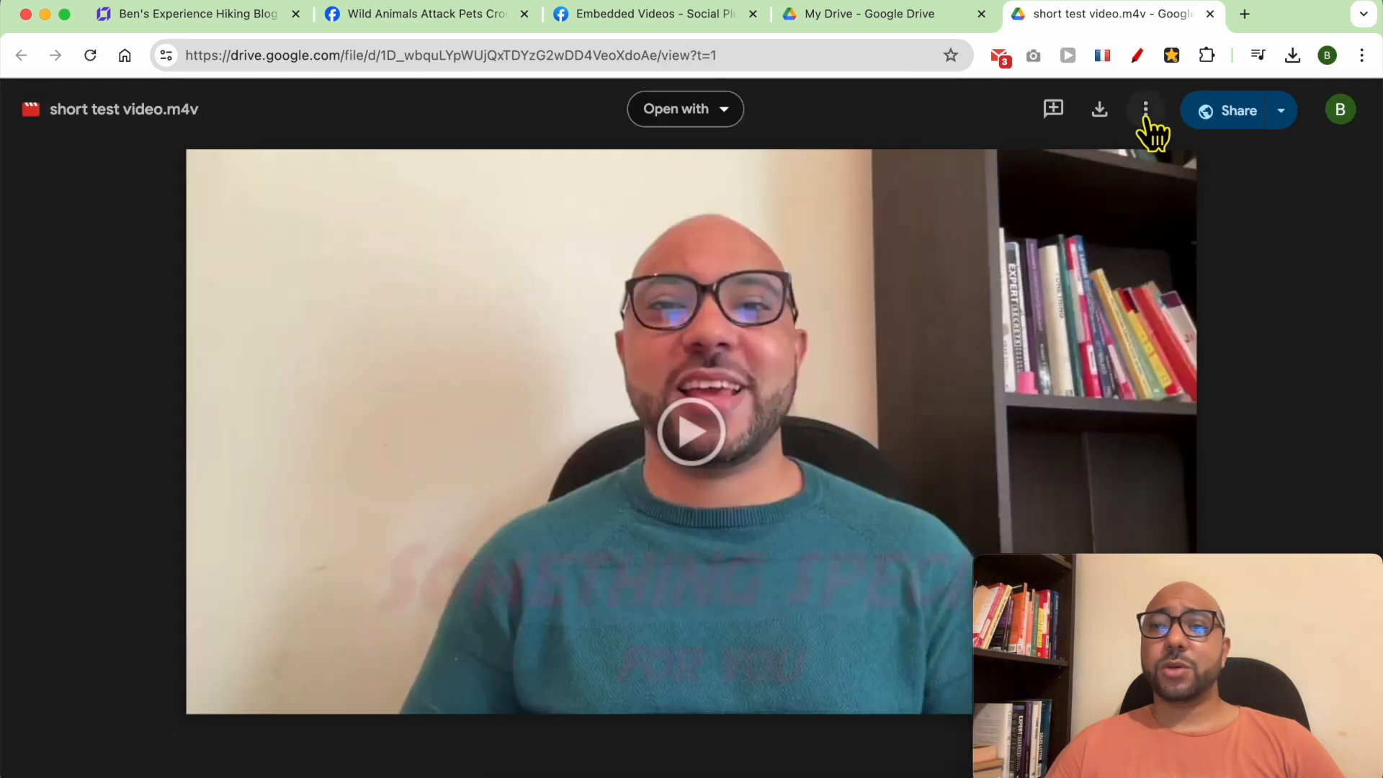
pyautogui.click(1145, 109)
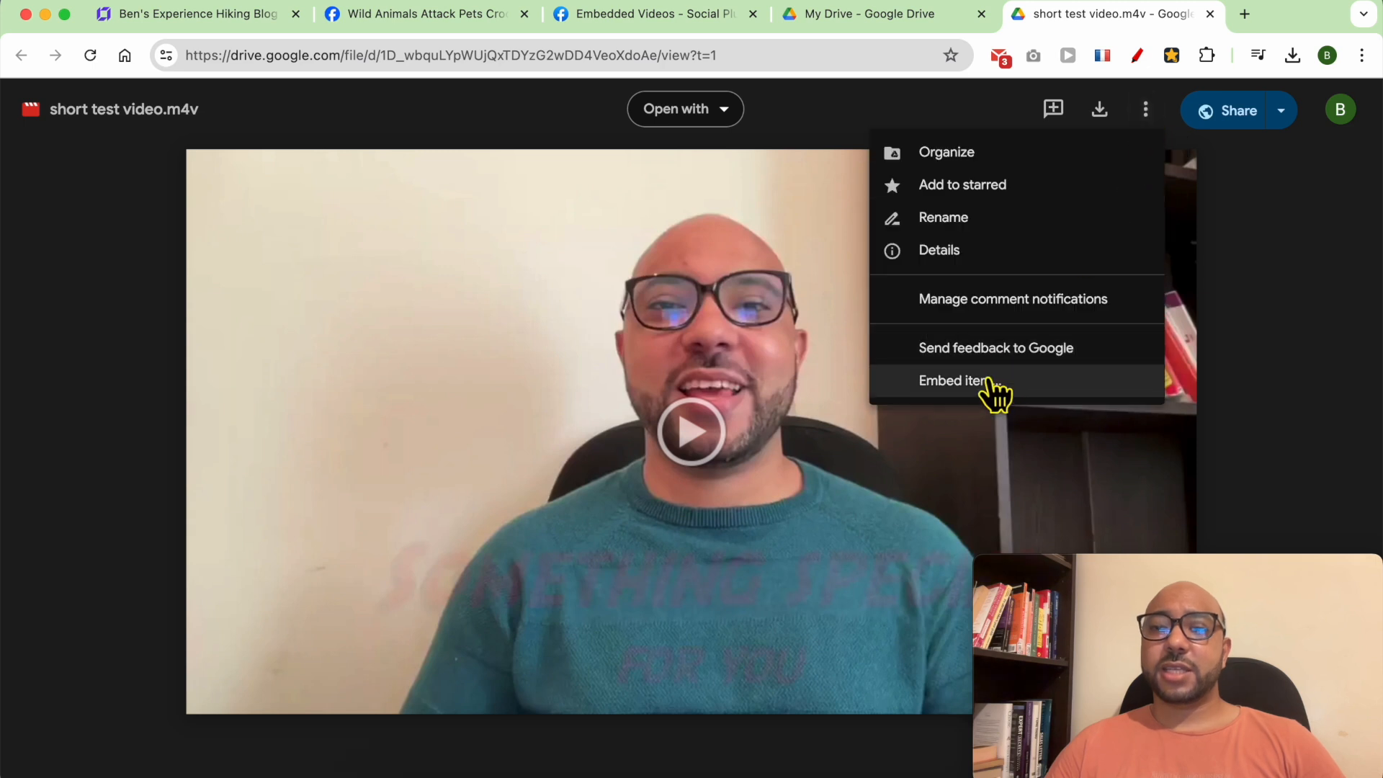
pyautogui.click(953, 381)
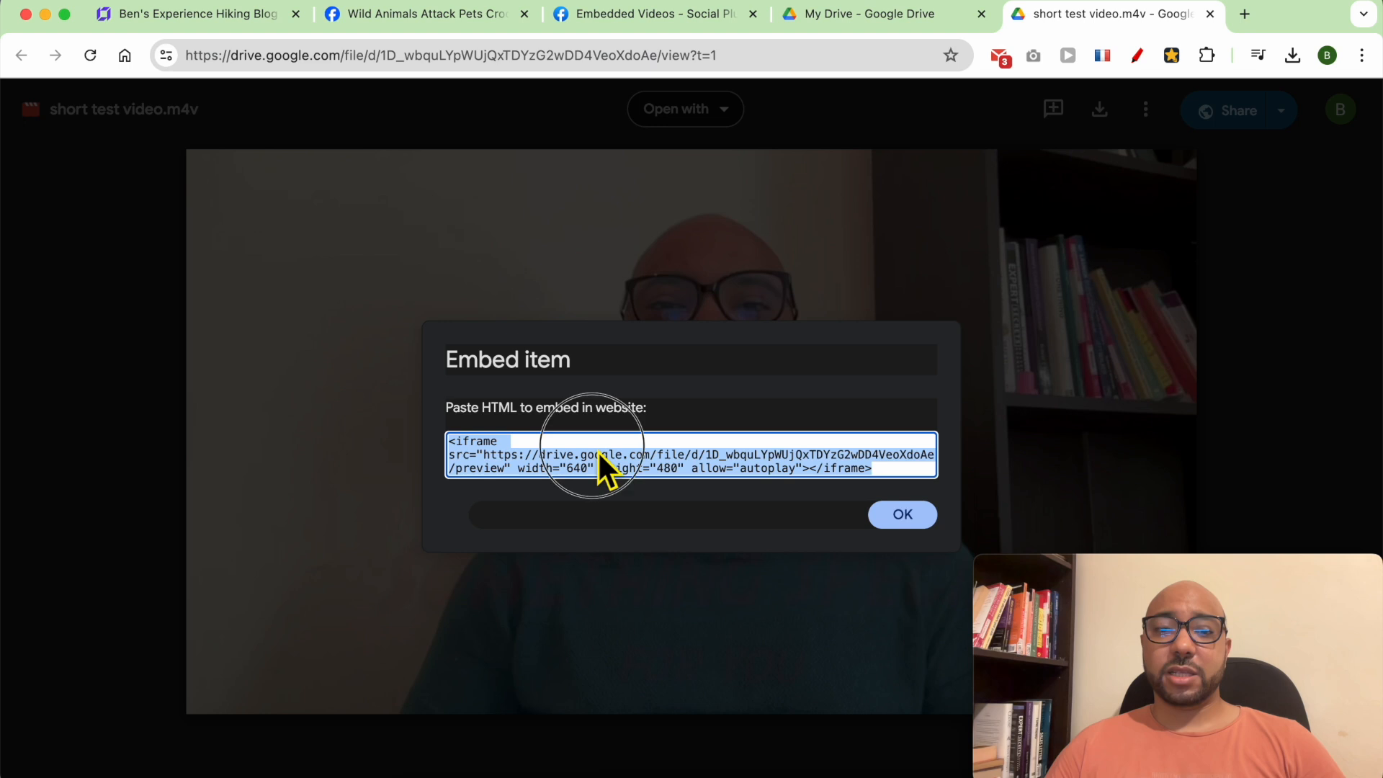
pyautogui.rightClick(600, 467)
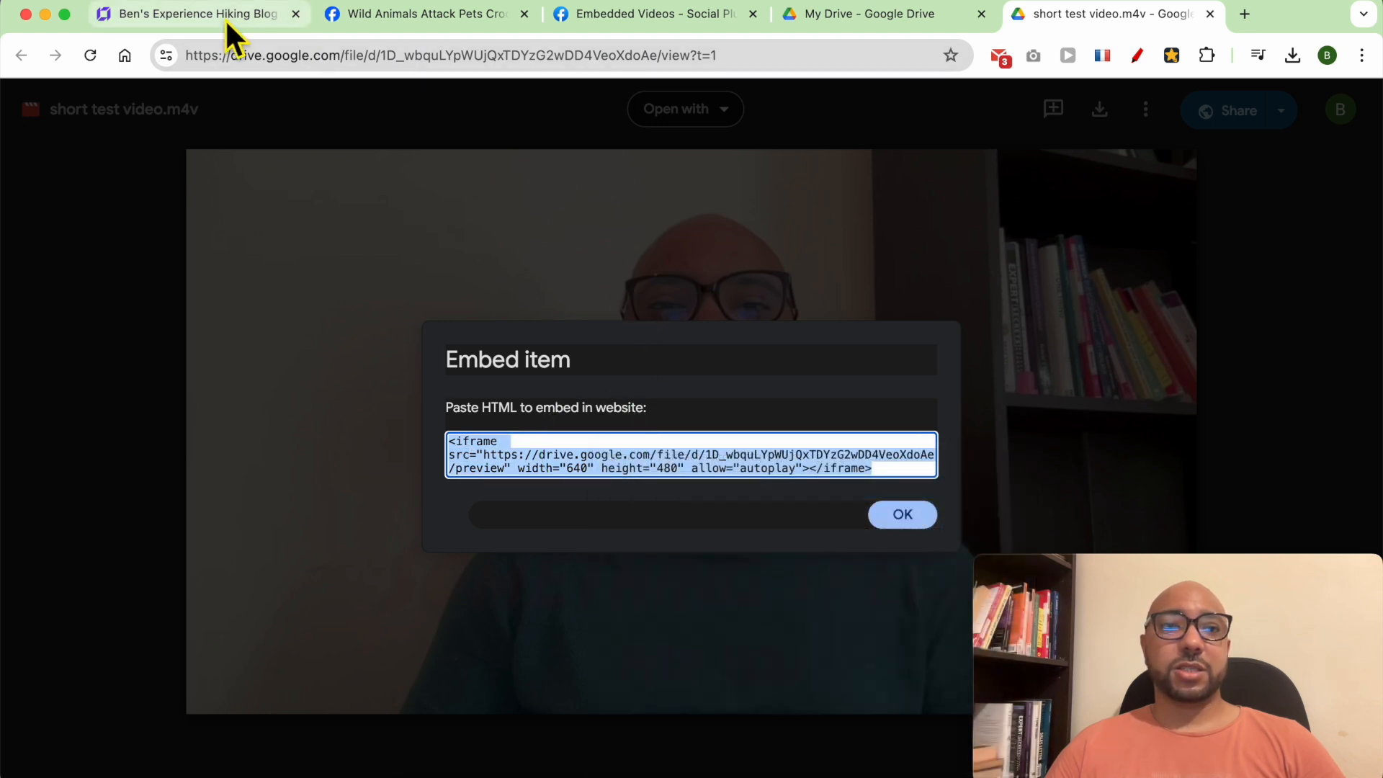
# - Add an Embed code block and paste the Google Drive video iframe into it
pyautogui.click(195, 14)
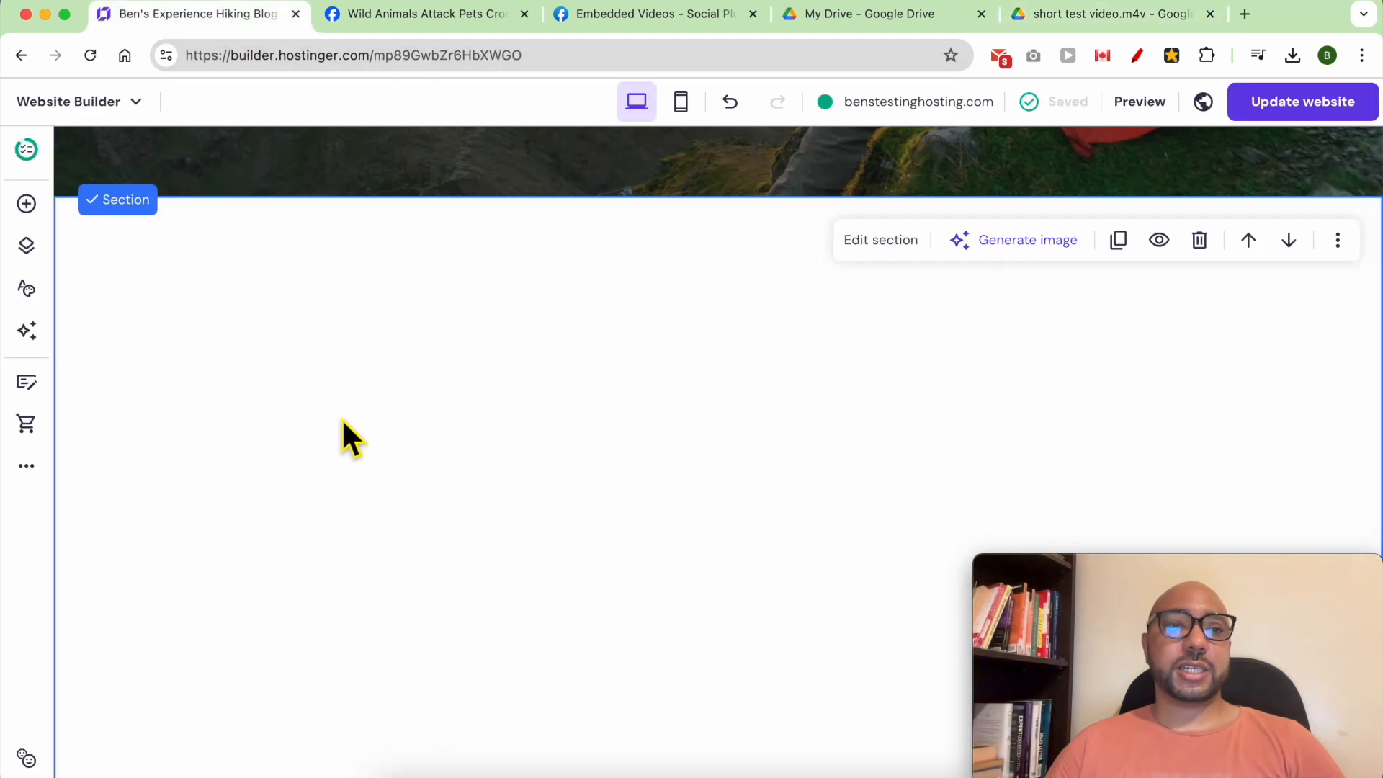
pyautogui.click(26, 204)
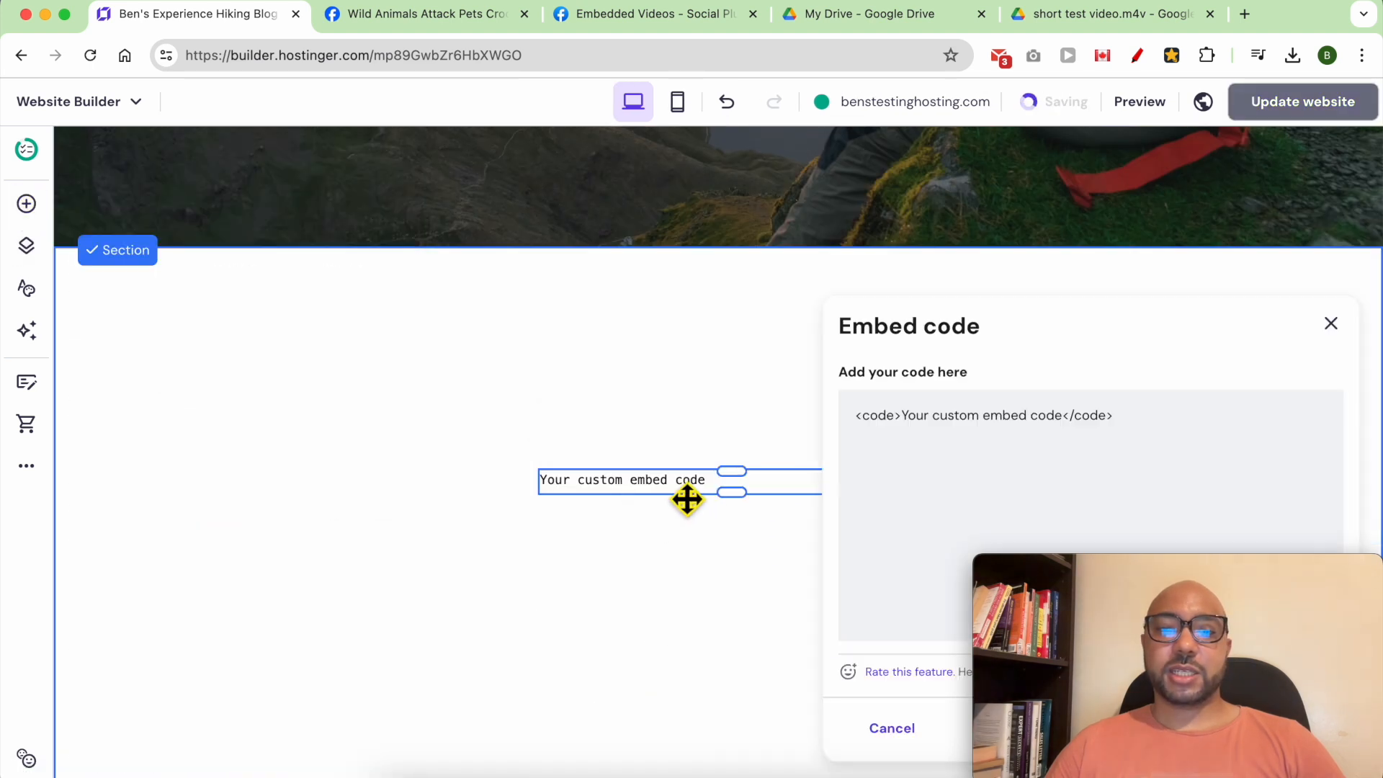
pyautogui.rightClick(887, 416)
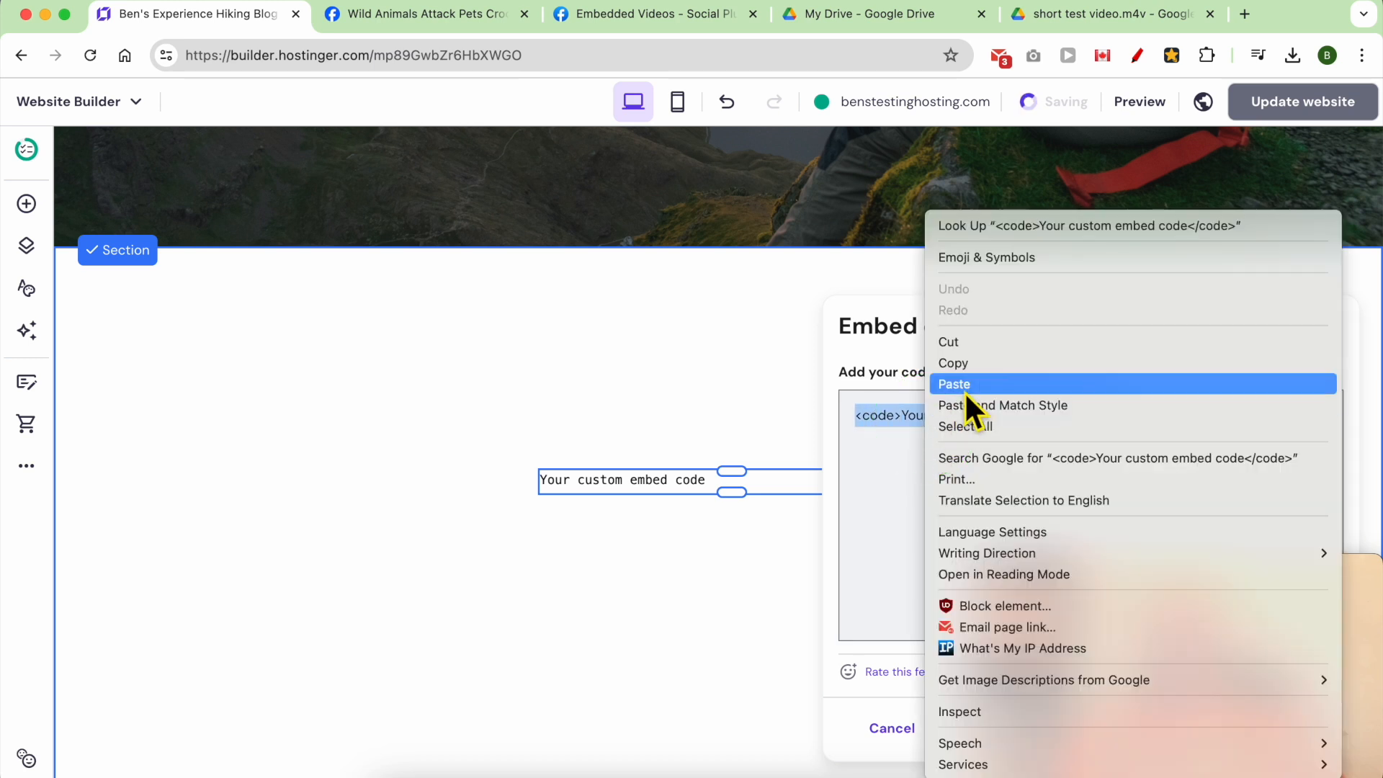
pyautogui.click(954, 384)
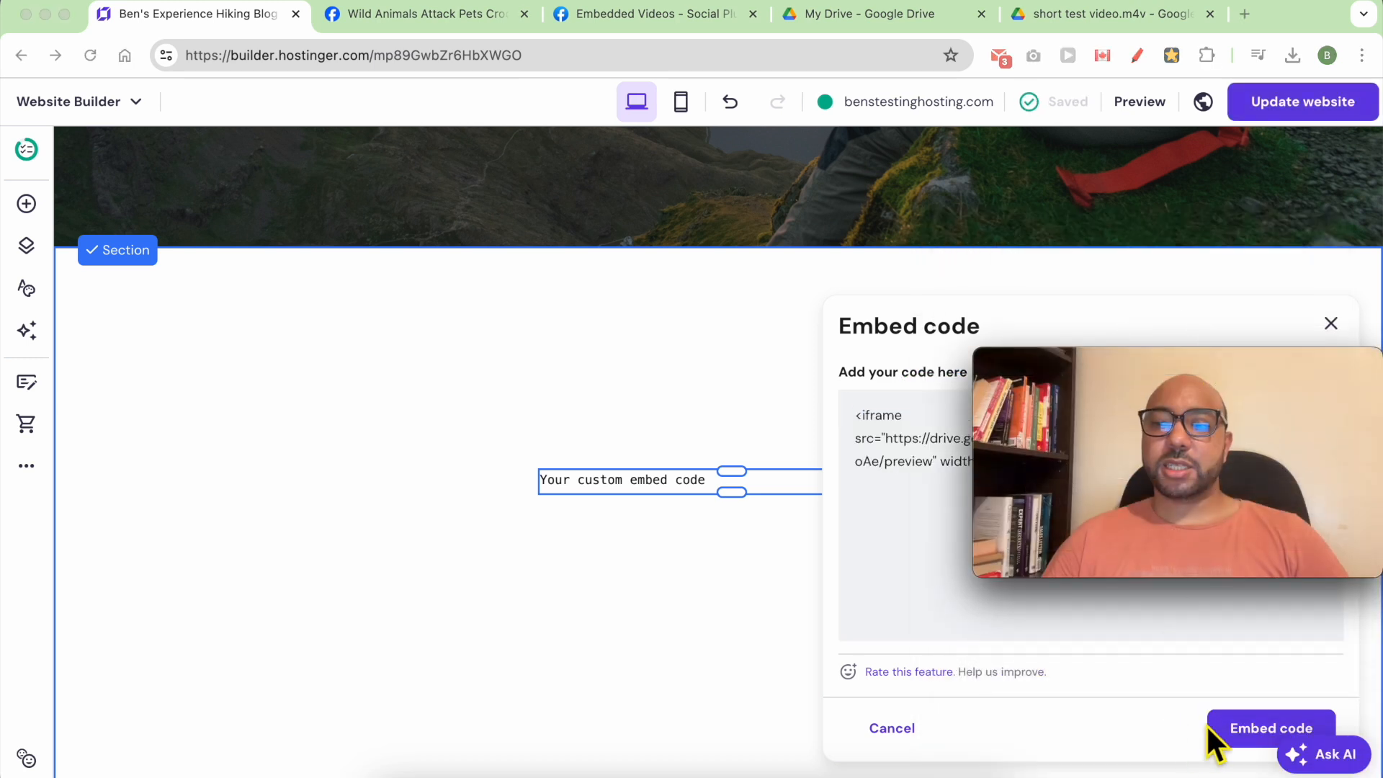
pyautogui.click(1270, 727)
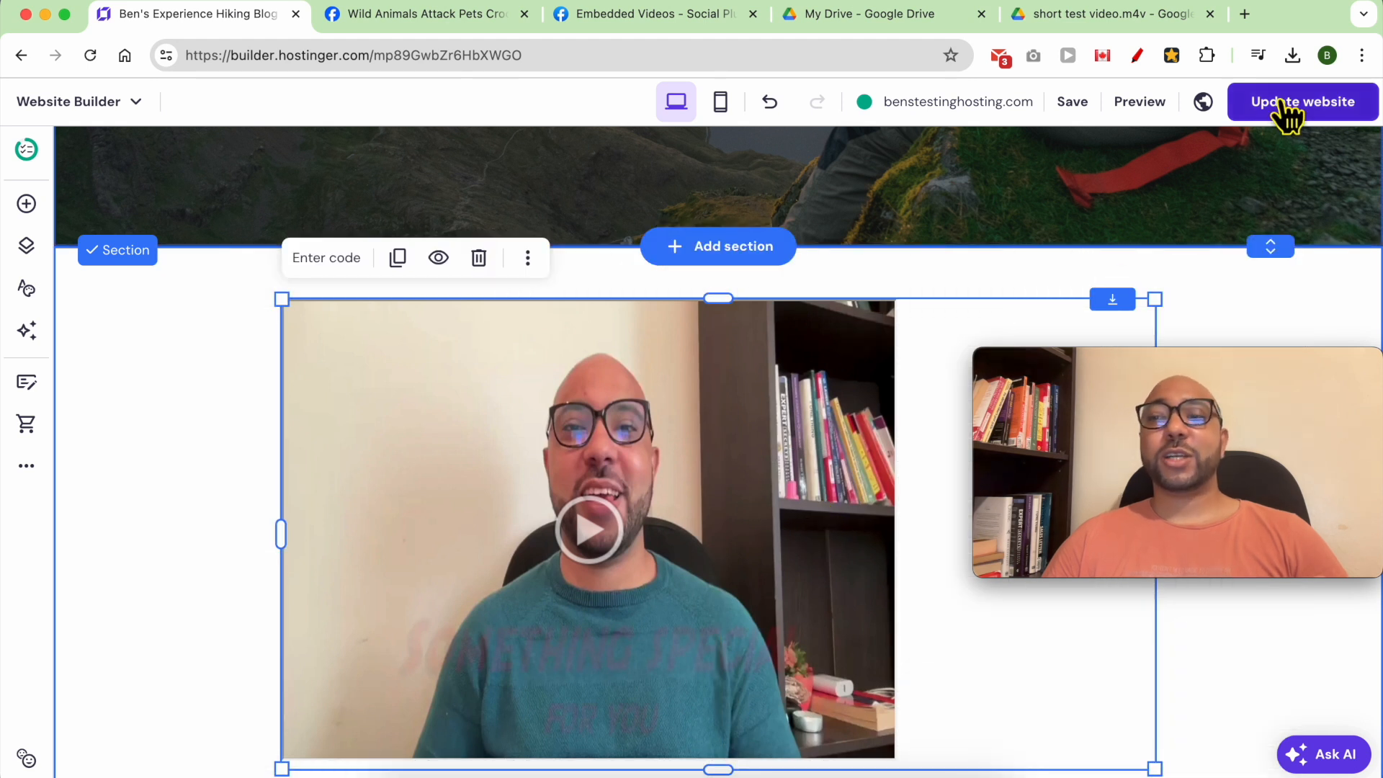
# - Publish the website, open the live site, and play the Drive video
pyautogui.click(1301, 102)
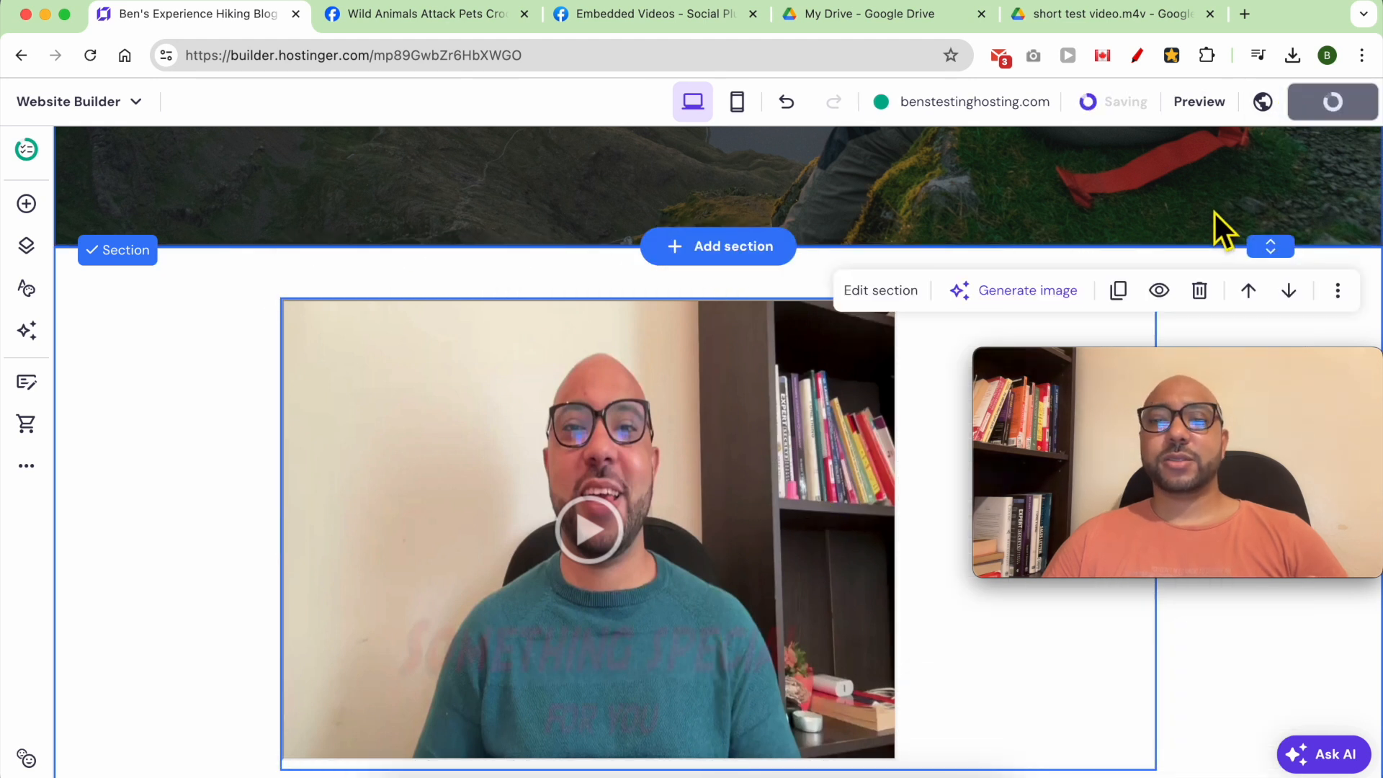
pyautogui.click(1332, 102)
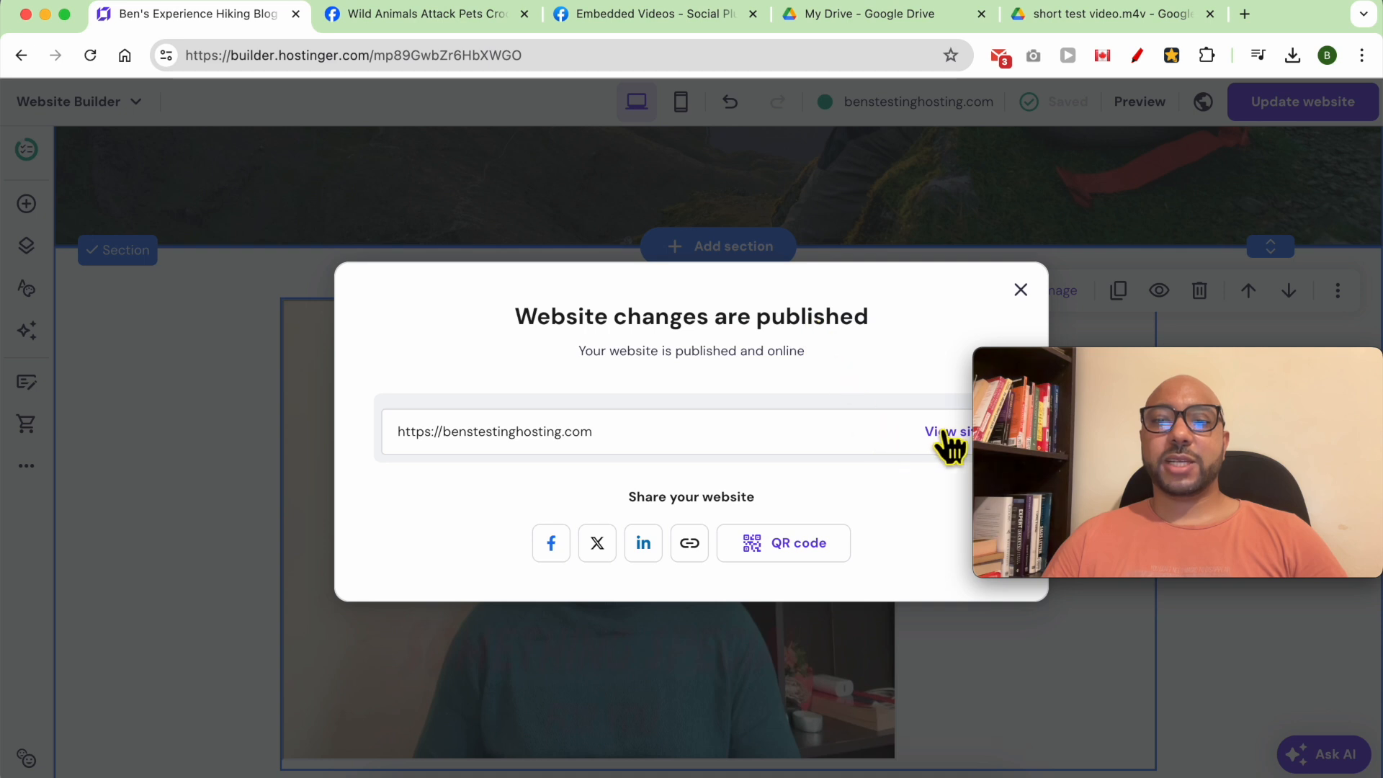
pyautogui.click(949, 431)
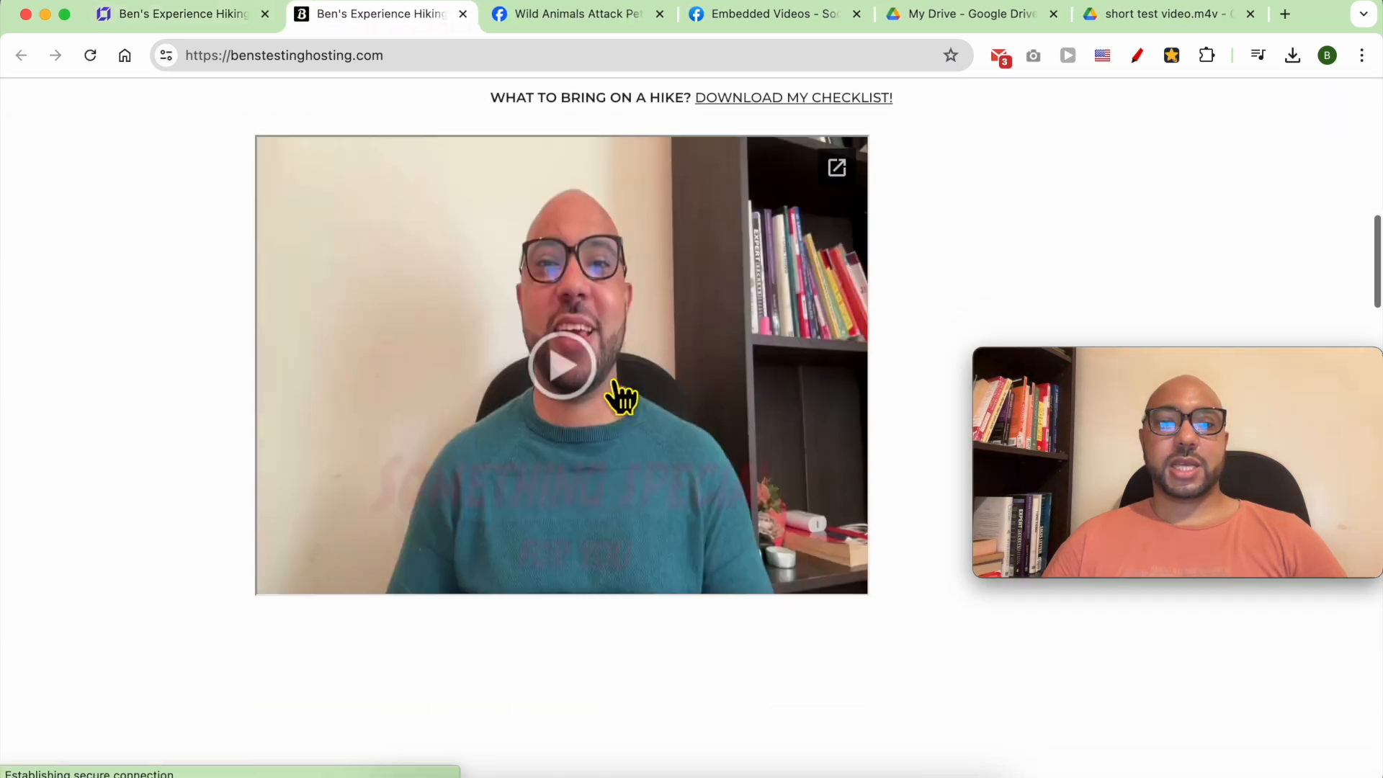
pyautogui.click(561, 364)
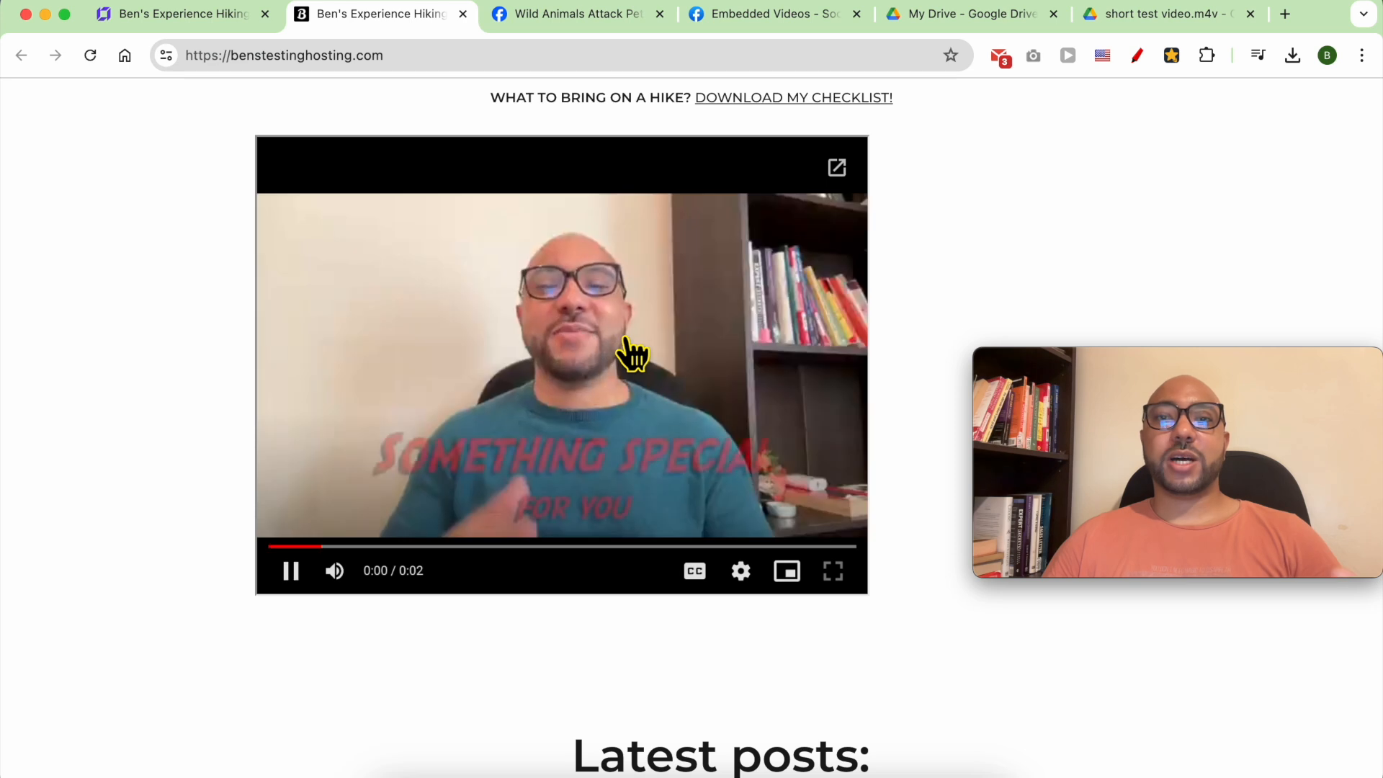